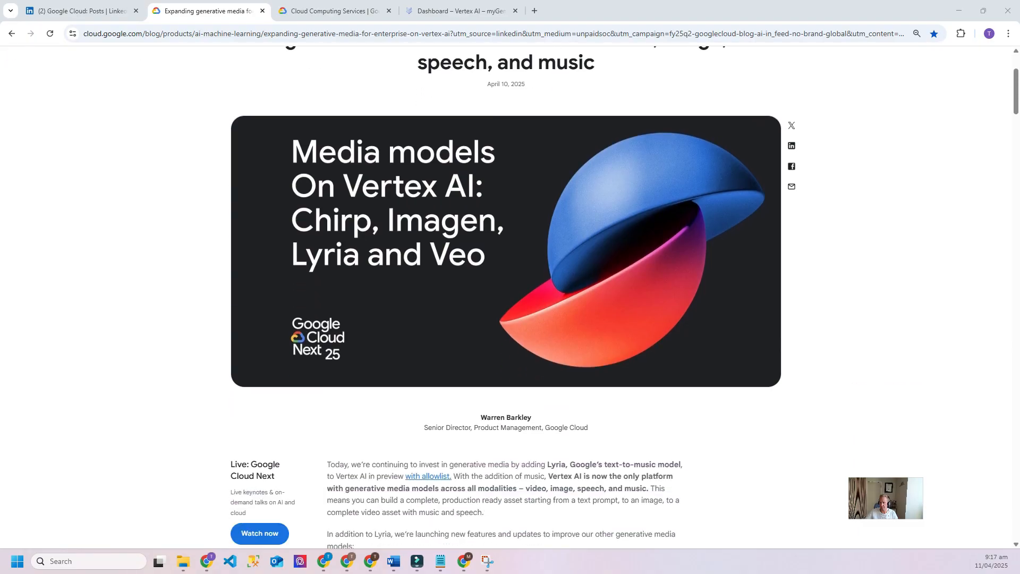
Step: Scroll the blog article down through the Lyria and Veo 2 editing sections
scroll("down", 3)
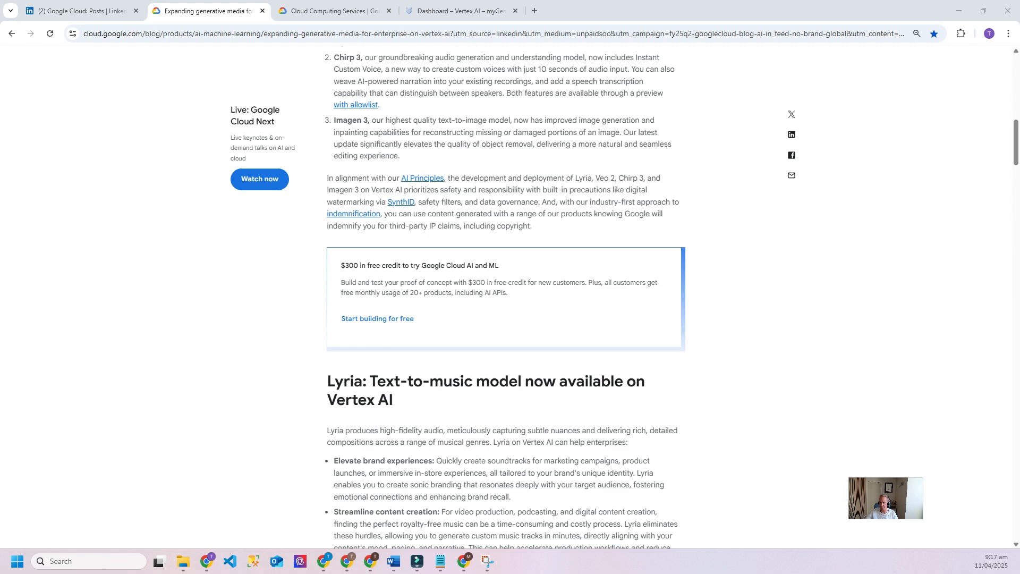
scroll("down", 3)
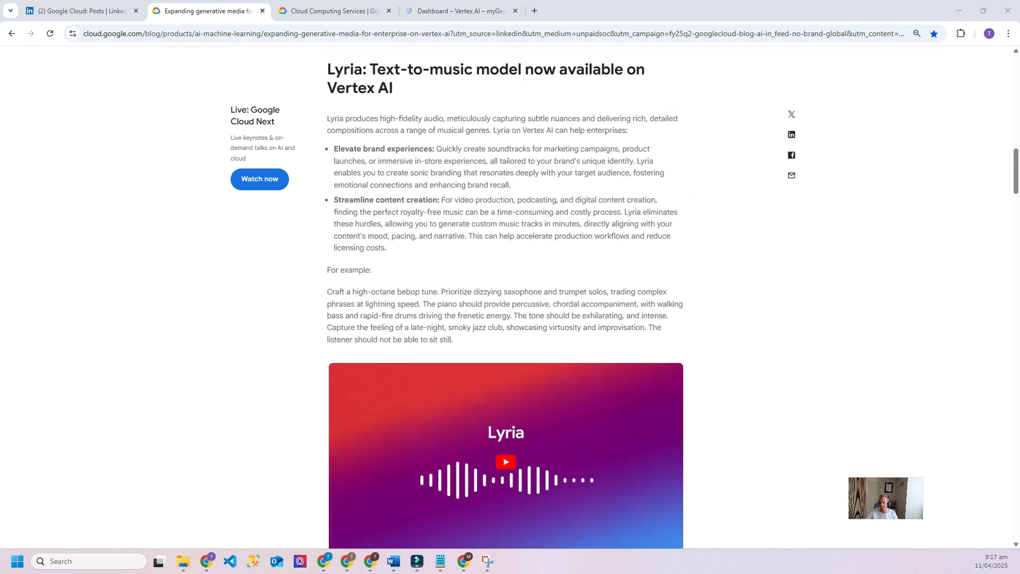
scroll("down", 3)
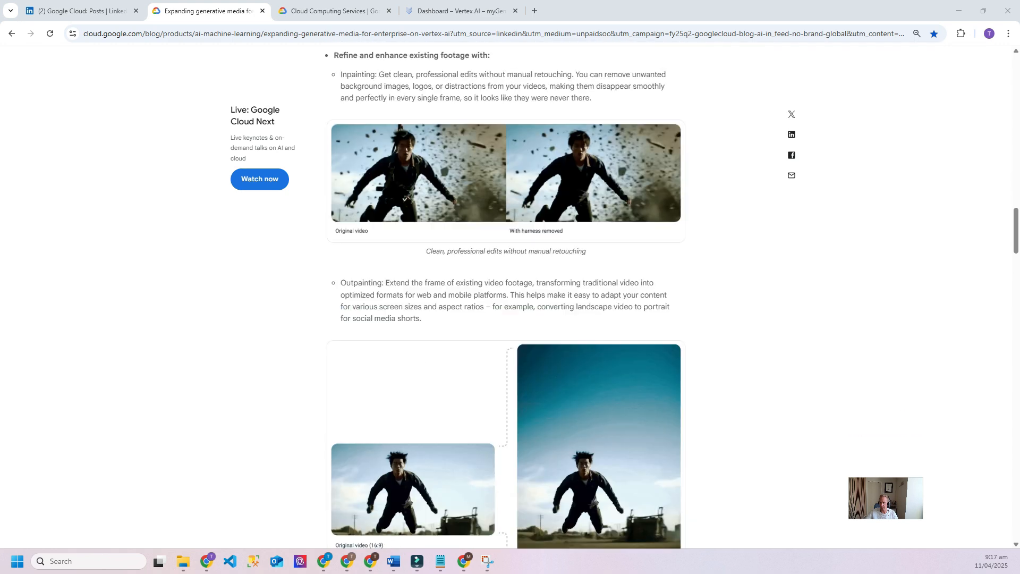
scroll("down", 3)
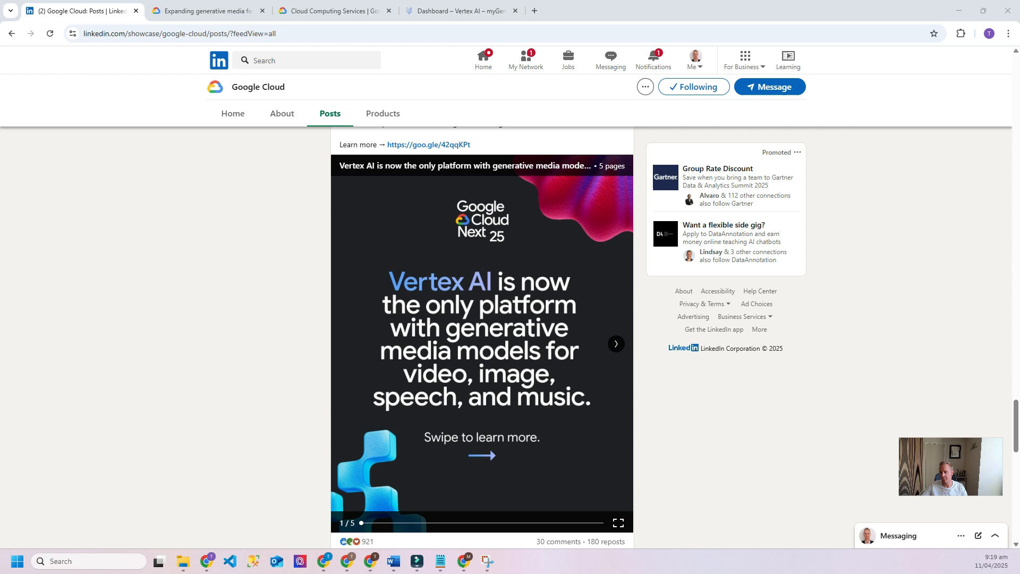
Step: Page through the Veo 2, Imagen 3, Chirp 3 and Lyria slides, then go to the Google Cloud homepage
left_click(616, 344)
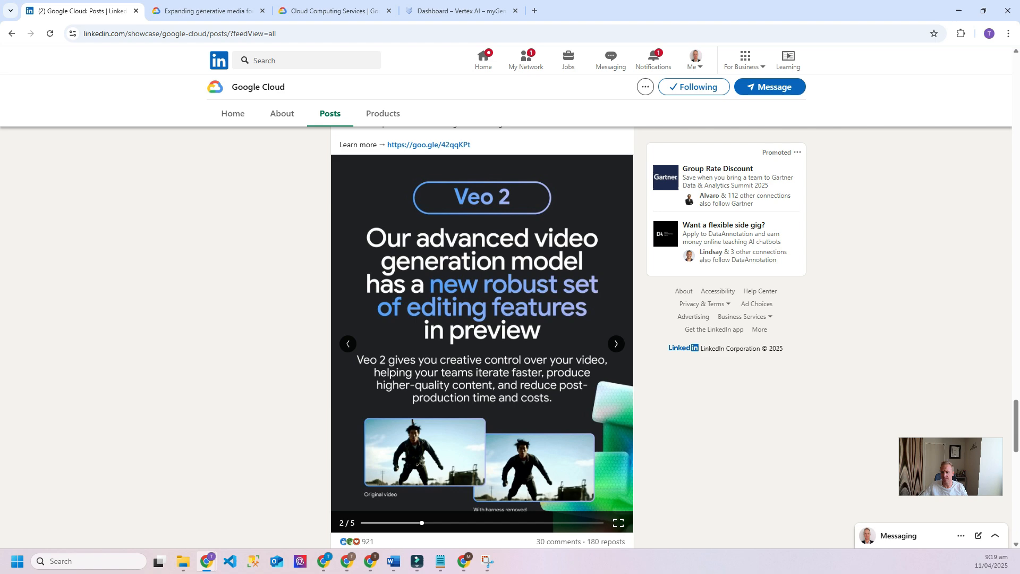
left_click(615, 343)
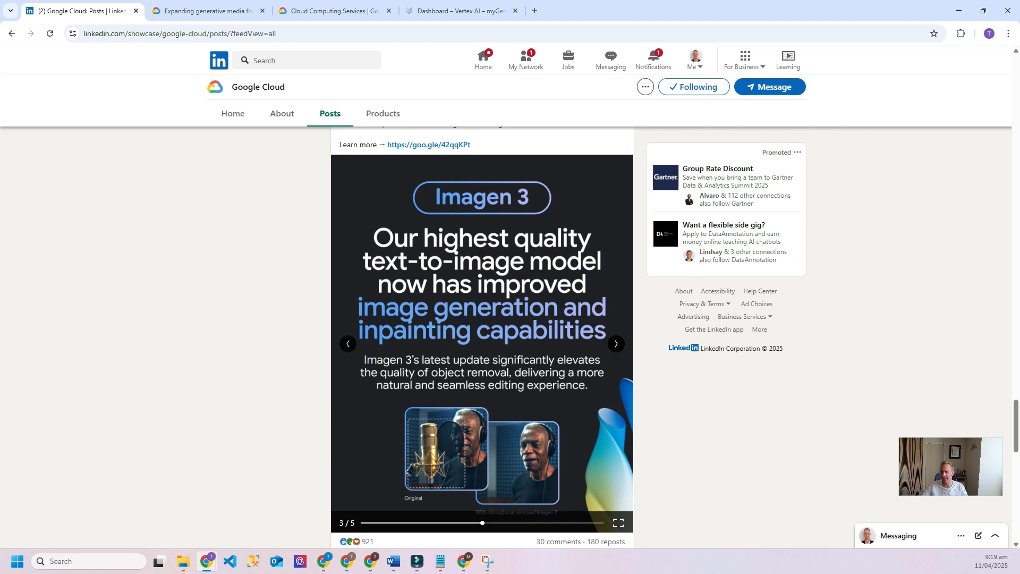
left_click(614, 344)
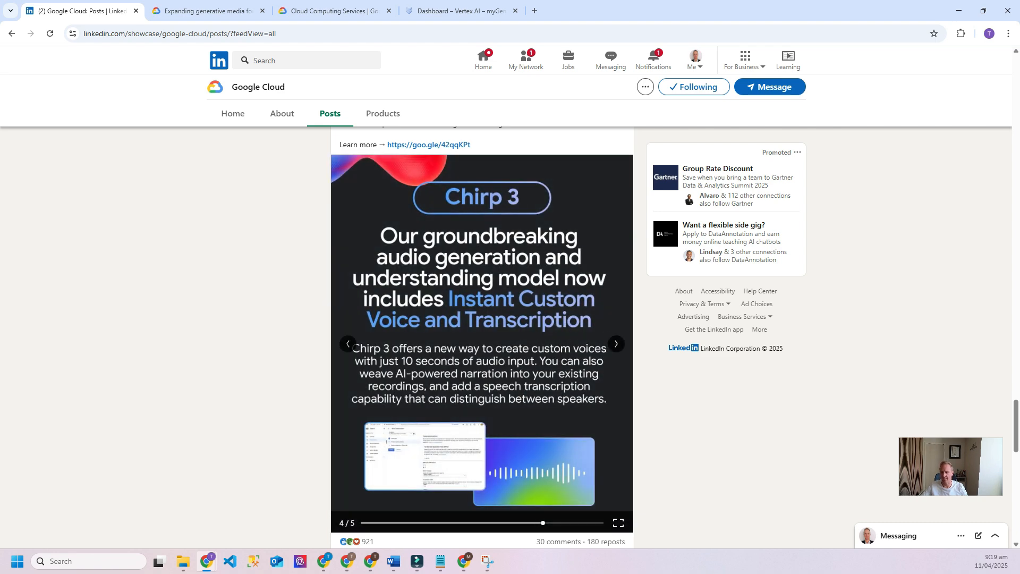
left_click(614, 343)
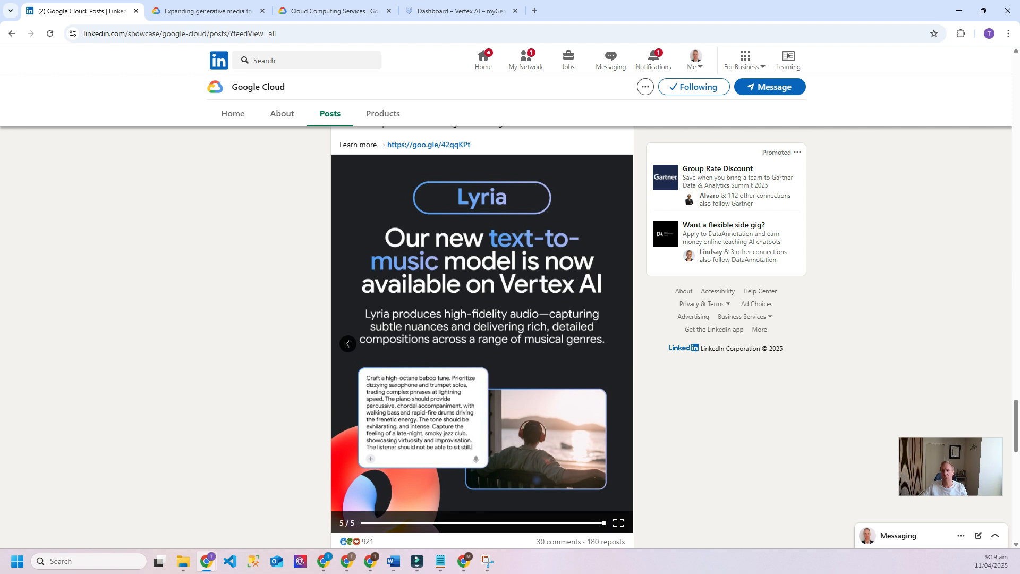
left_click(332, 11)
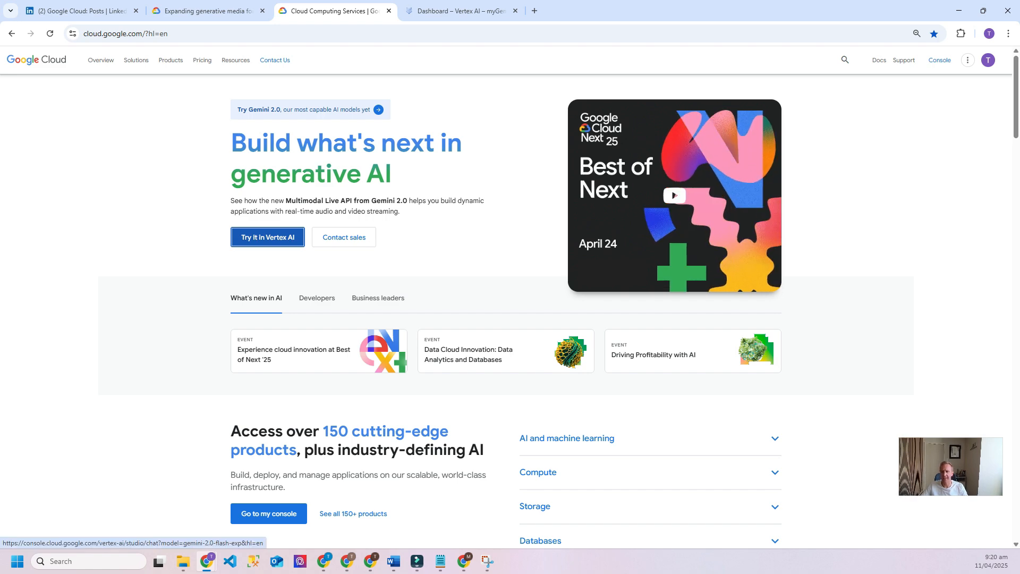
Step: Switch to the Vertex AI dashboard and open Model Garden from the left navigation
left_click(459, 10)
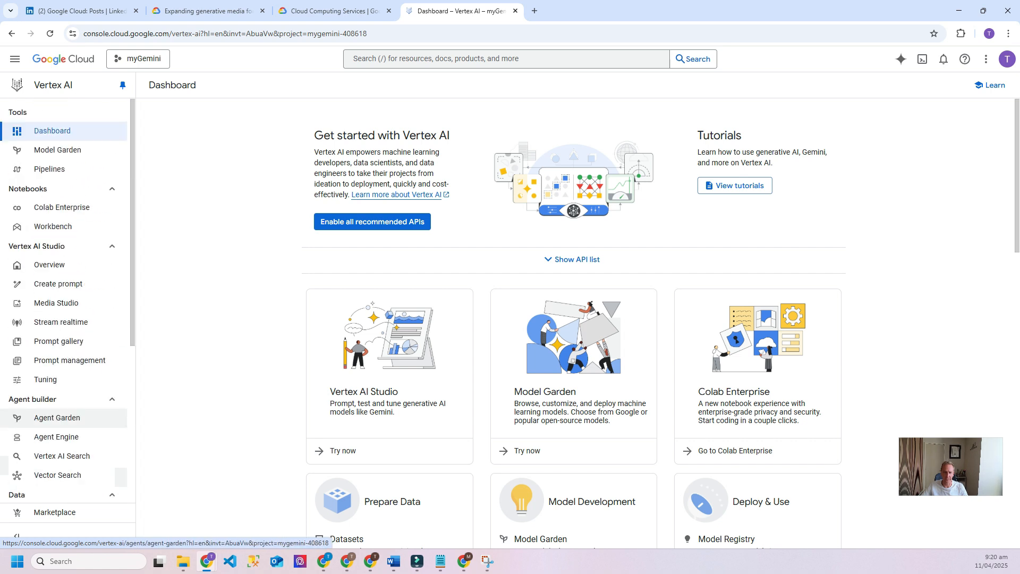
mouse_move(58, 150)
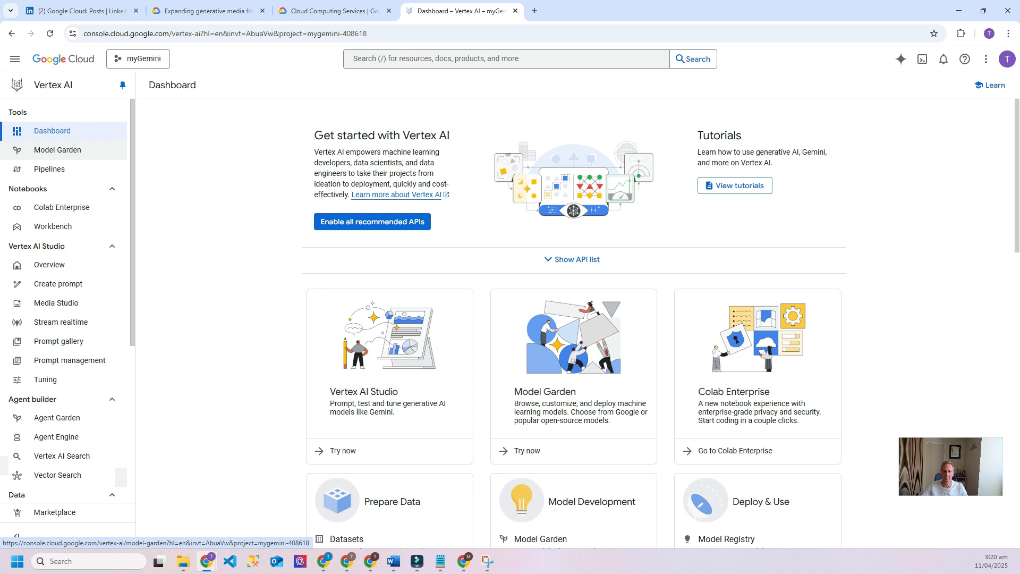
left_click(57, 150)
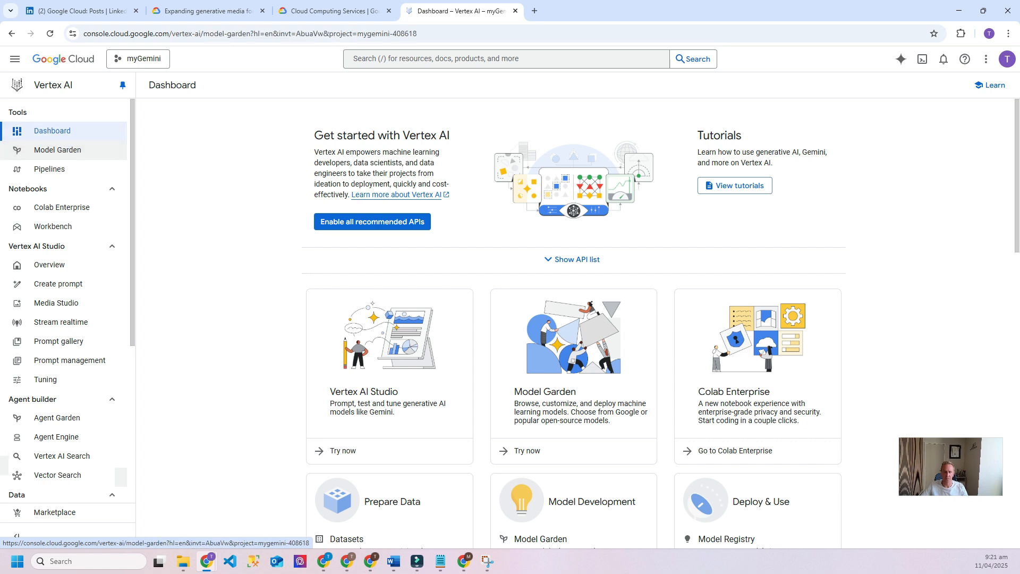
left_click(58, 149)
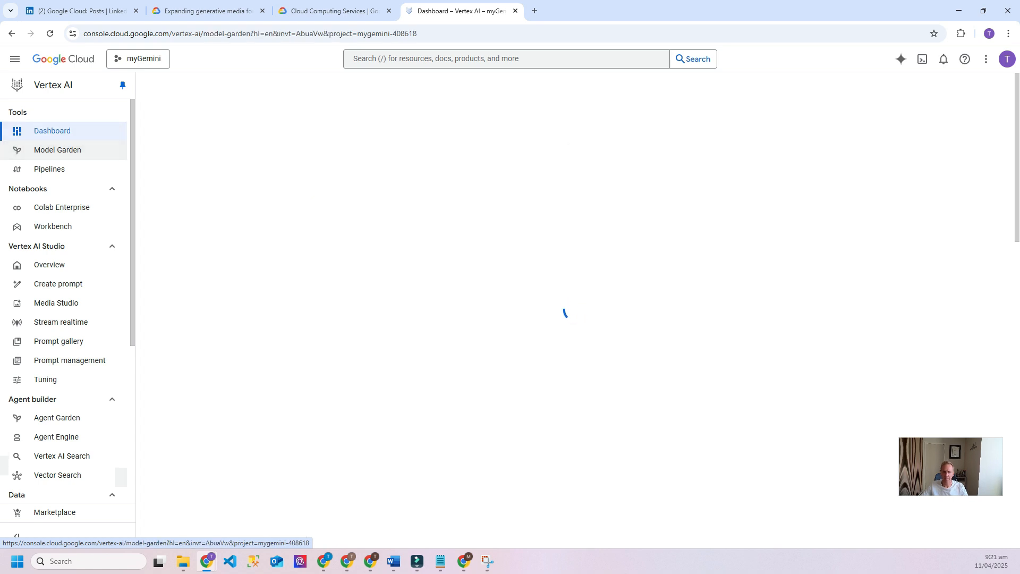
Step: Scroll through Model Garden's catalogue from foundation models down to task-specific solutions
left_click(58, 150)
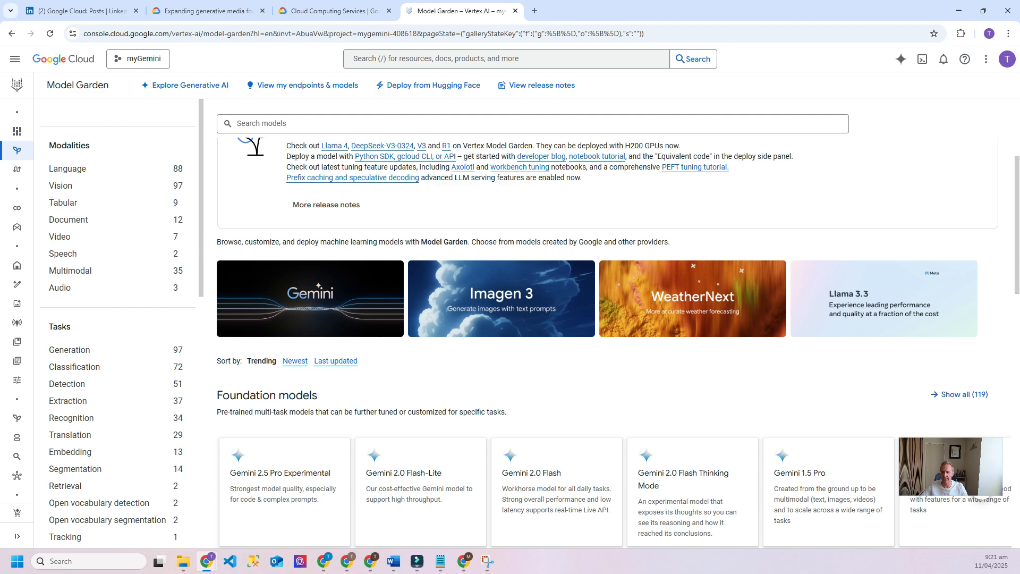
scroll("down", 3)
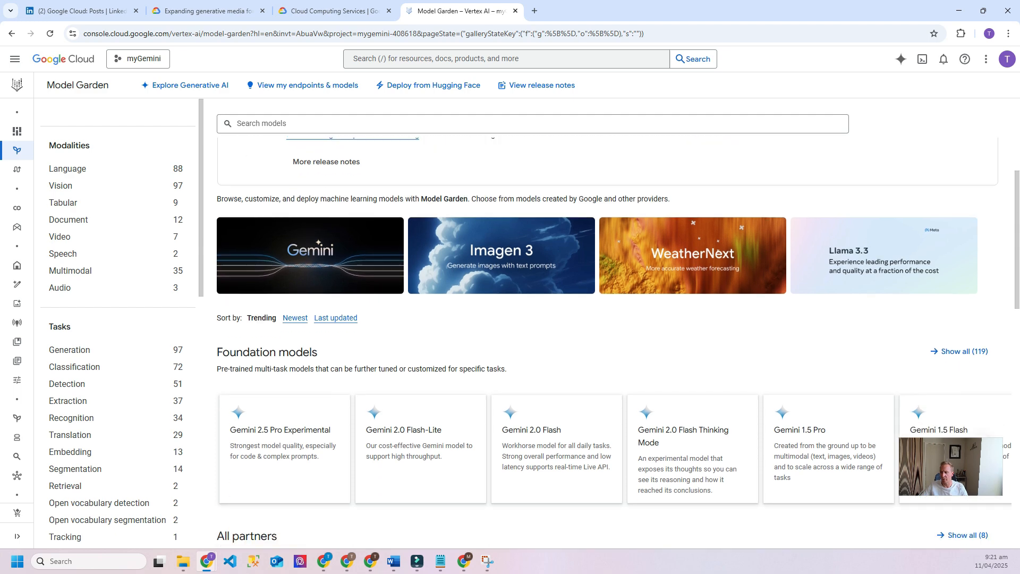
scroll("down", 3)
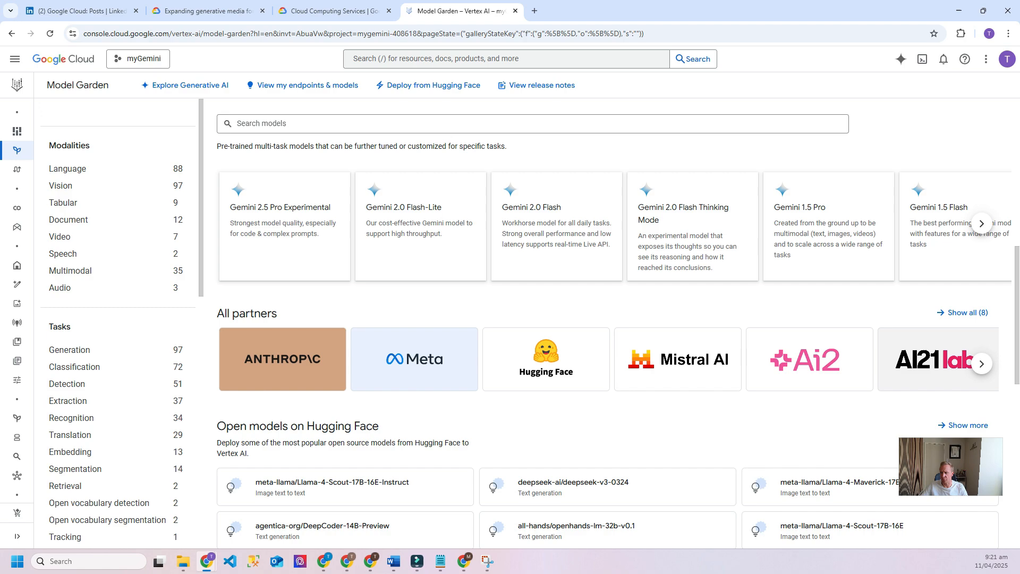
scroll("down", 3)
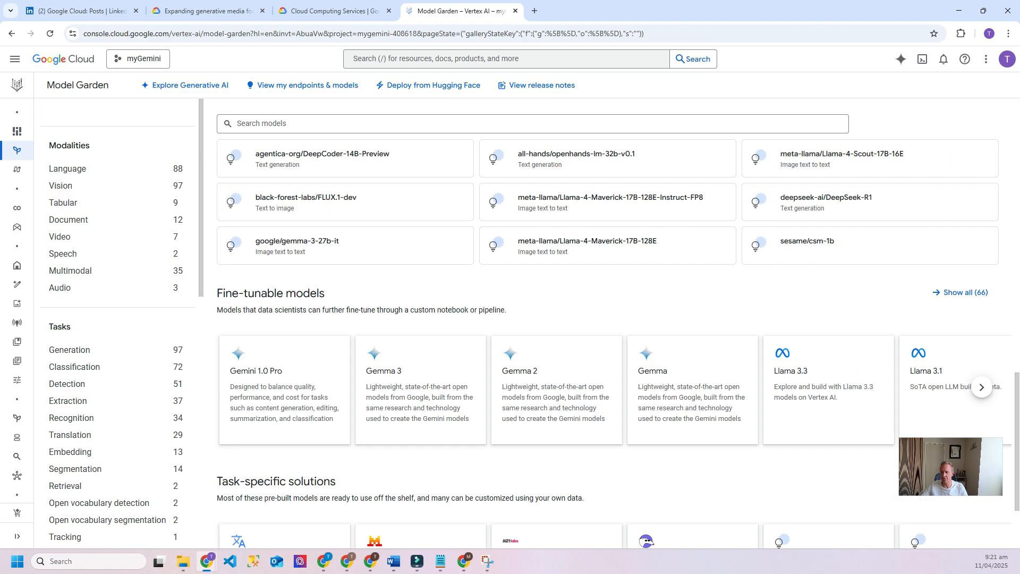
scroll("down", 3)
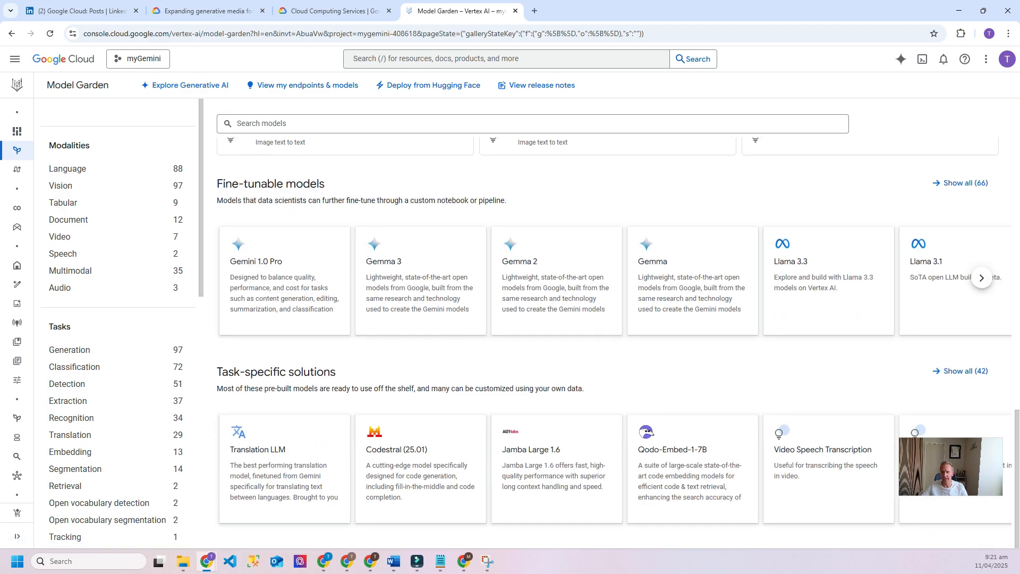
scroll("up", 3)
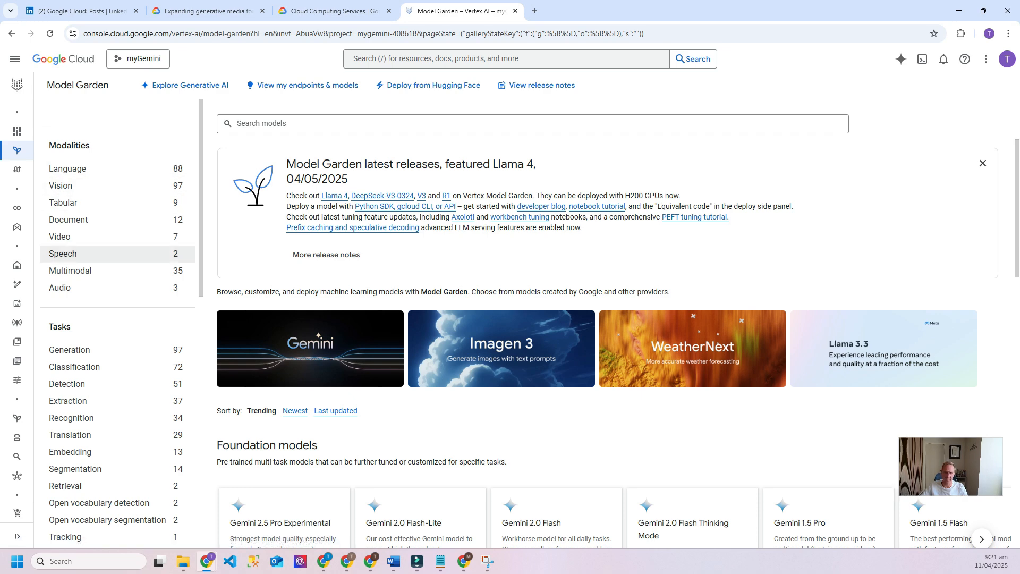
scroll("down", 3)
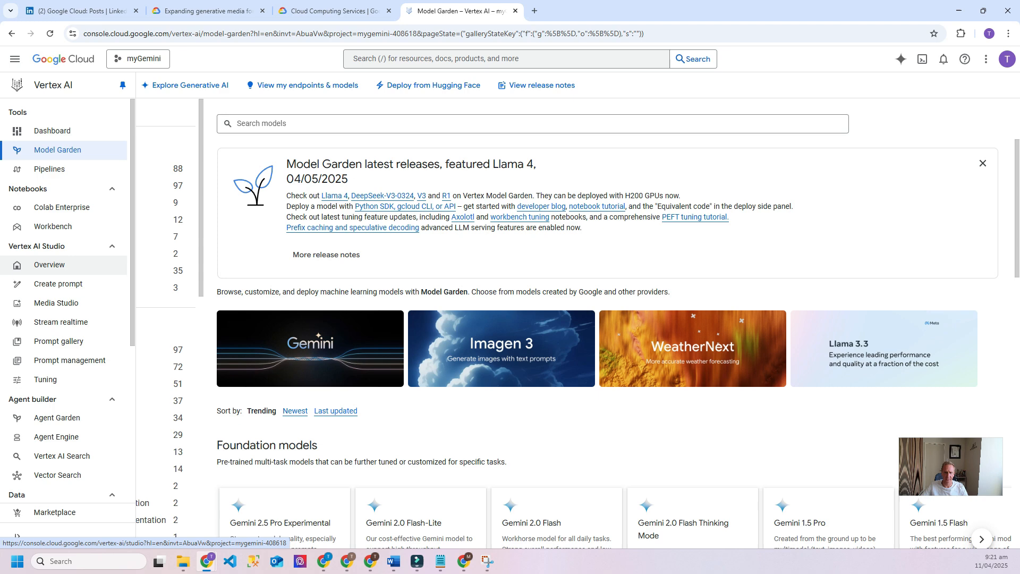
Step: Open the Vertex AI Studio overview, then choose Stream realtime
left_click(49, 265)
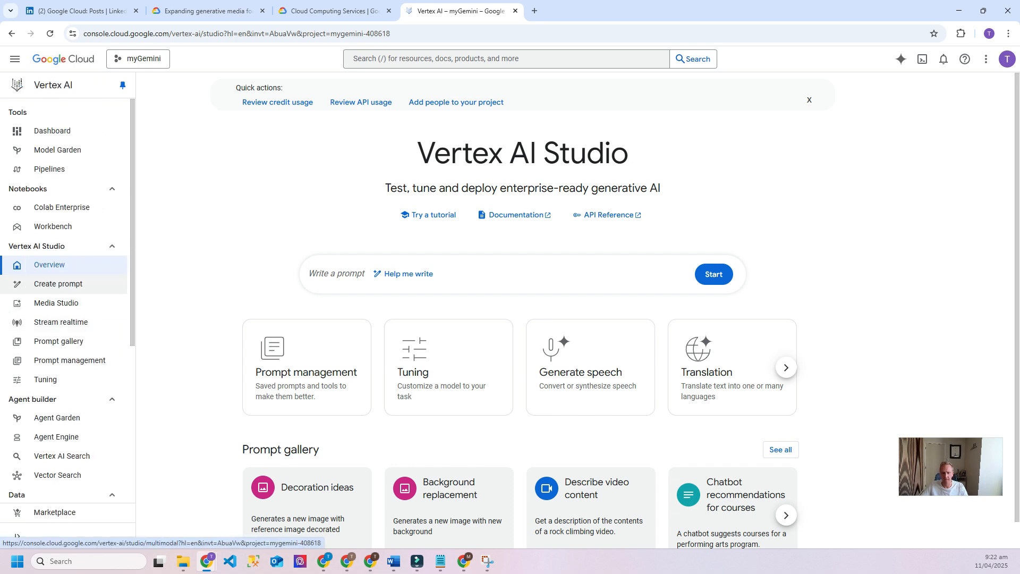
left_click(61, 321)
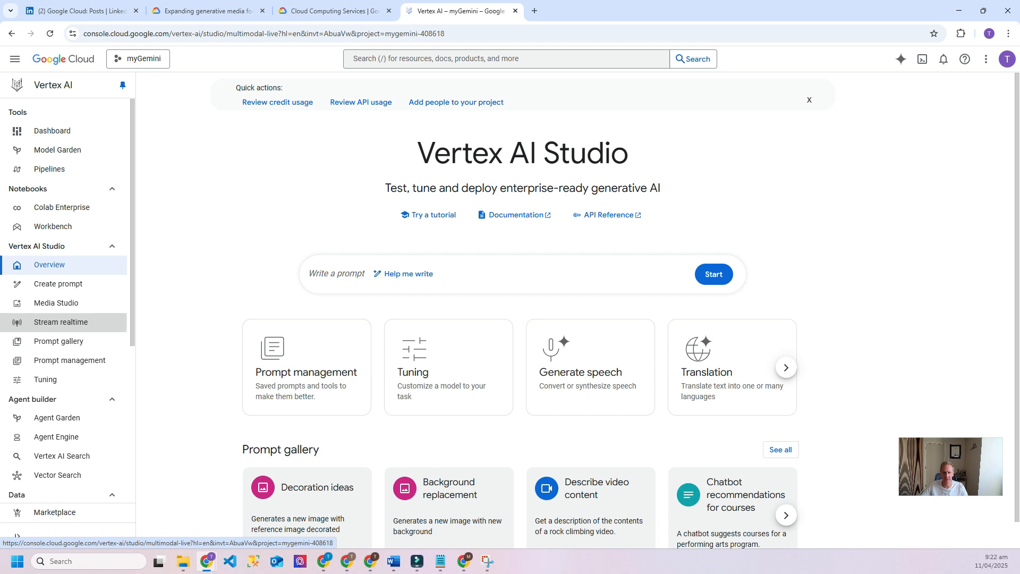
Step: Decline the microphone request on the realtime page and open Agent Garden
left_click(60, 322)
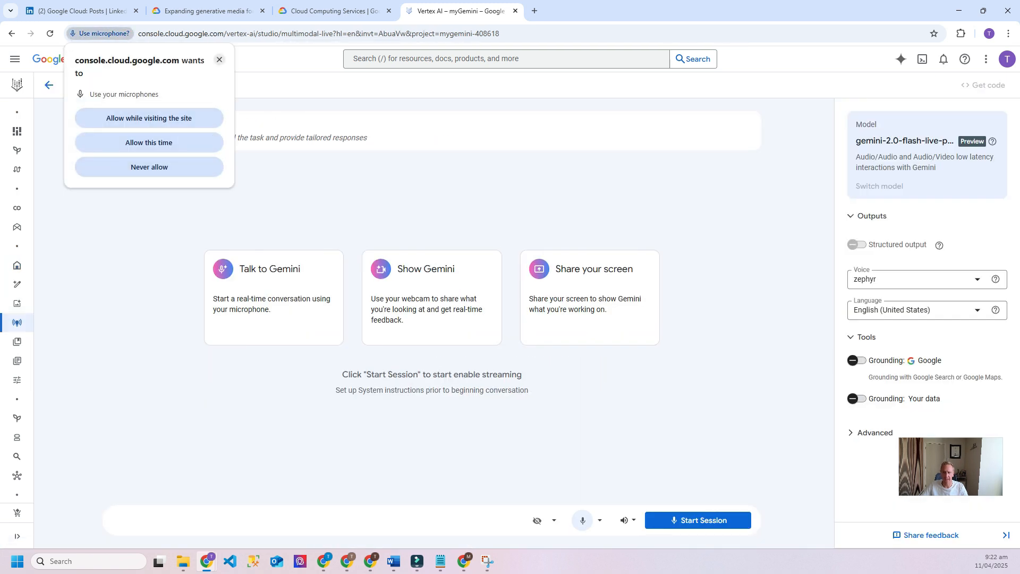
left_click(149, 168)
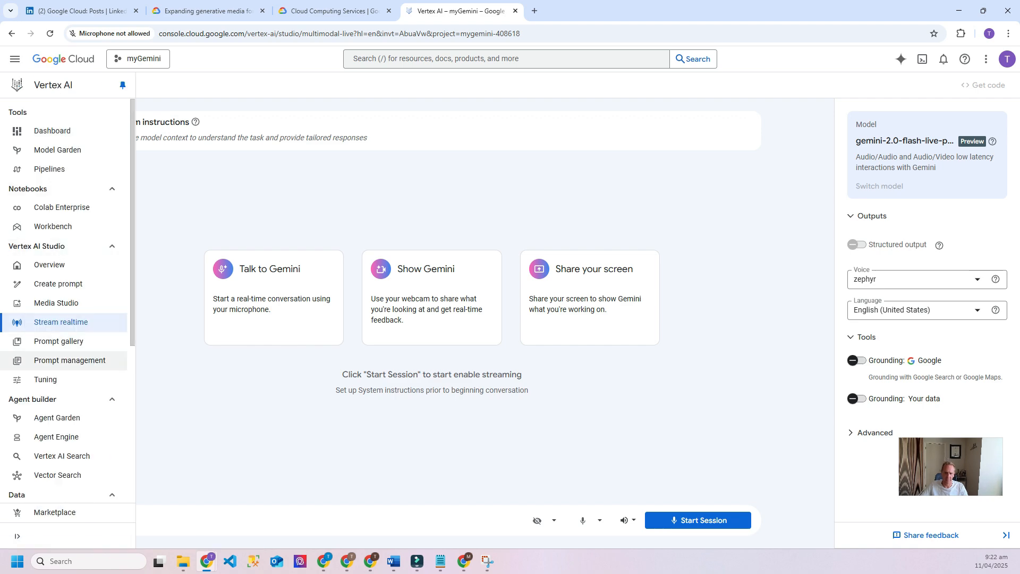
scroll("down", 3)
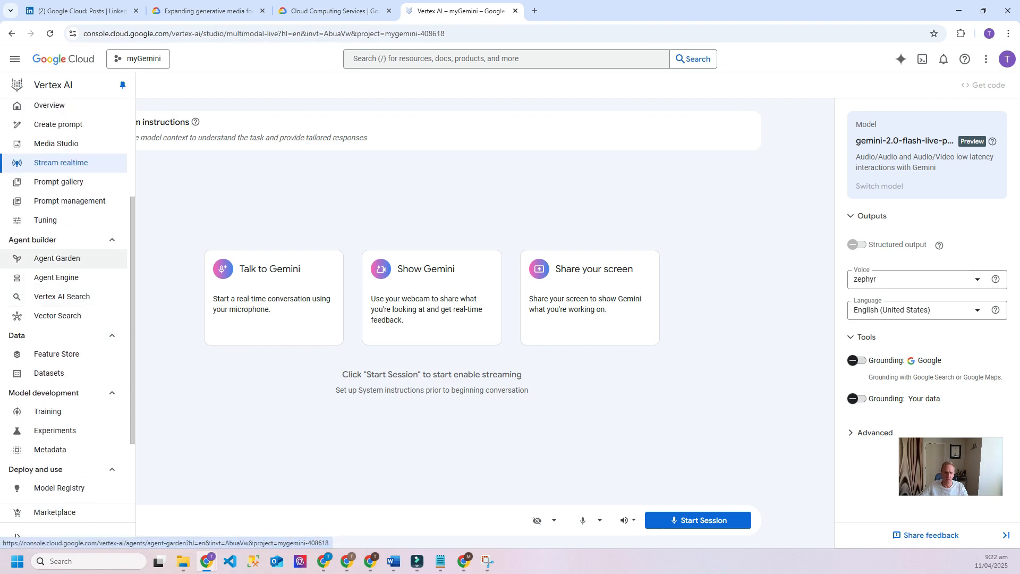
left_click(56, 258)
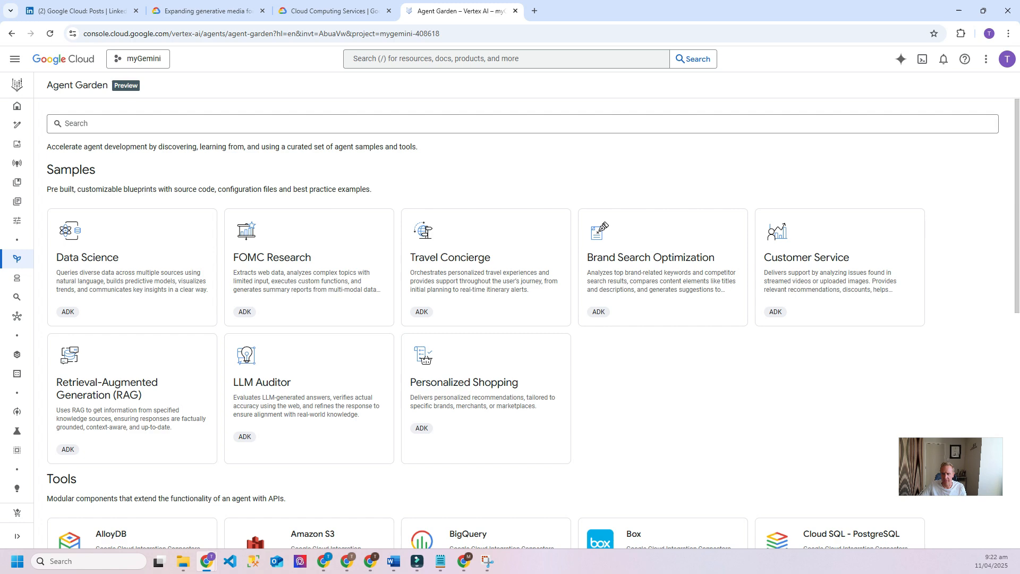
Step: Scroll through Agent Garden's tools list, then open the Agent Engine page
scroll("down", 3)
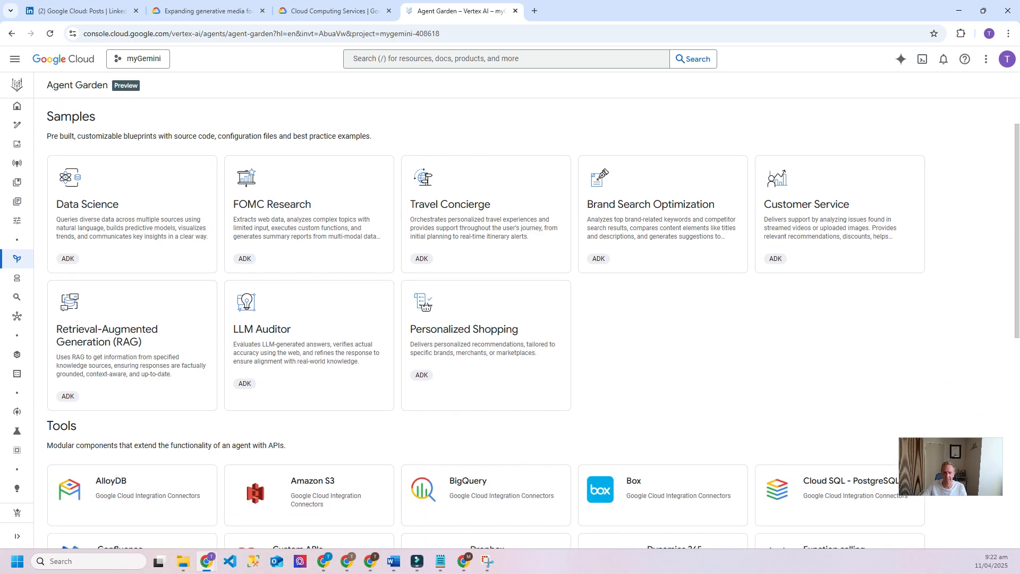
scroll("down", 3)
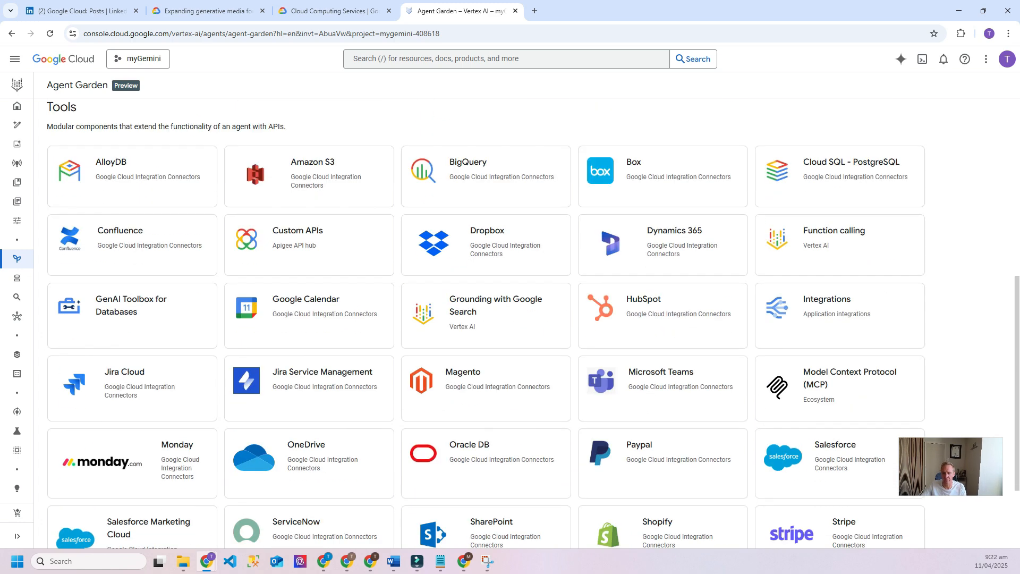
scroll("down", 3)
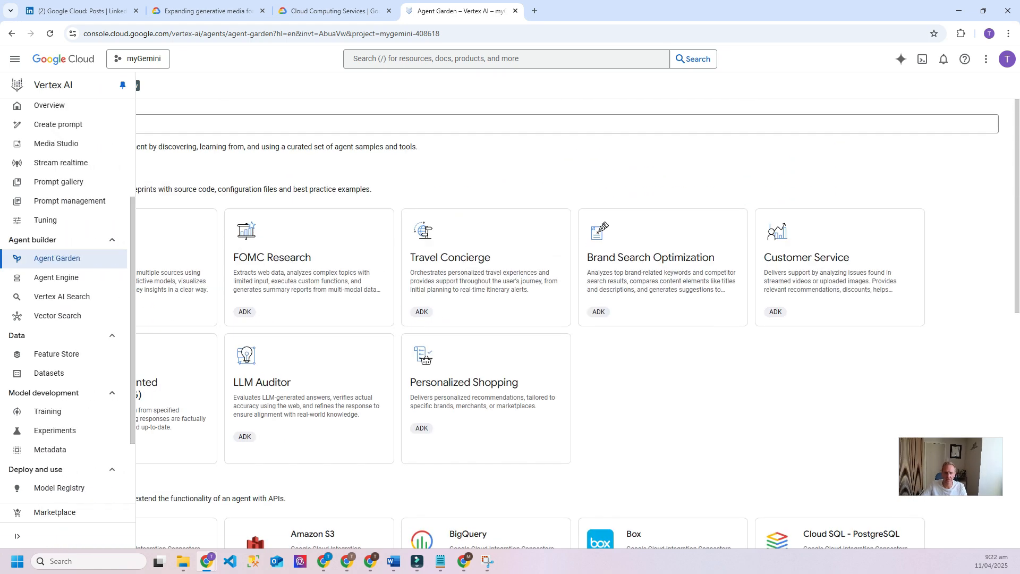
left_click(56, 278)
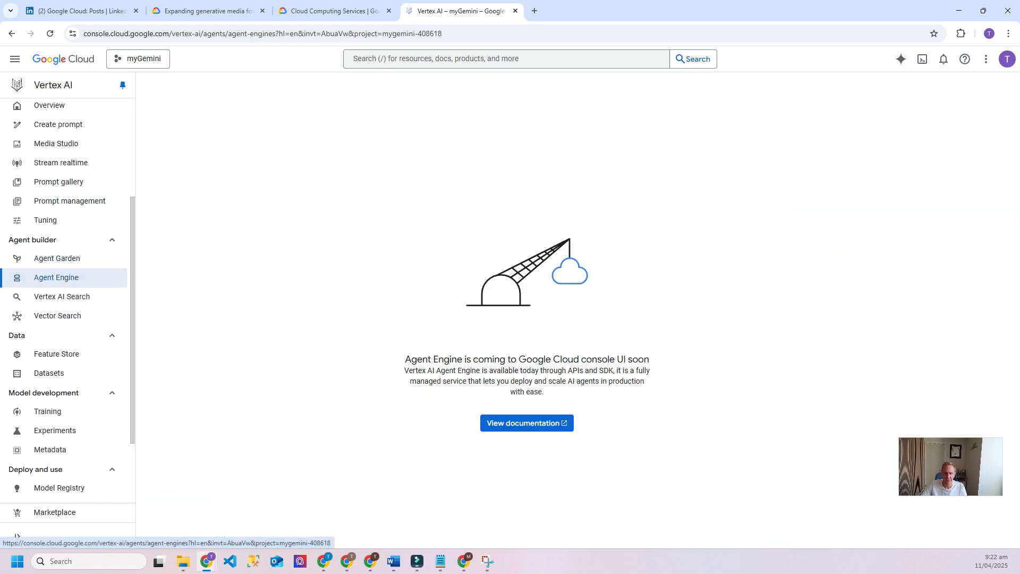
Step: Open the Vertex AI Search page from the Agent builder navigation
left_click(14, 58)
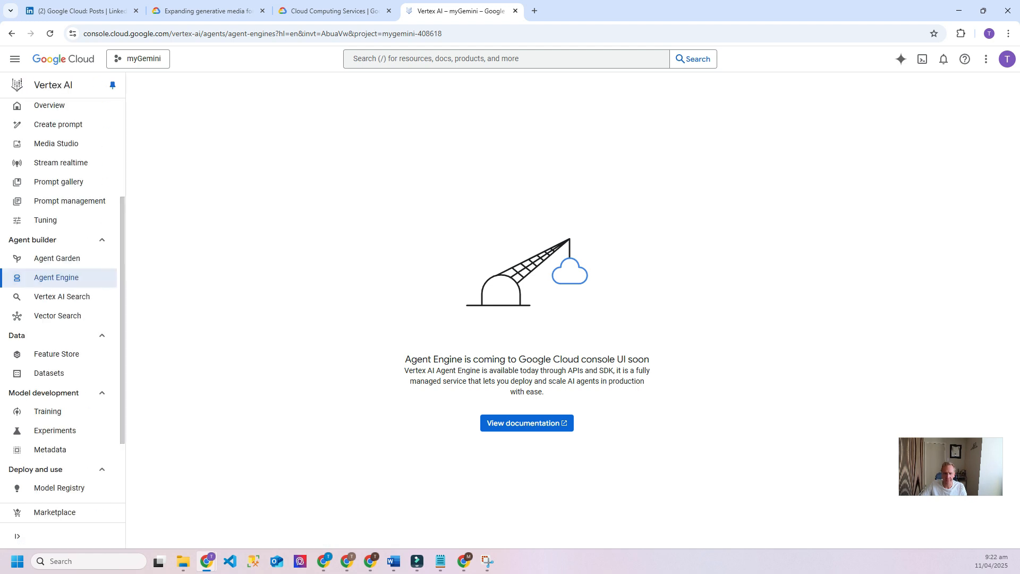
mouse_move(62, 296)
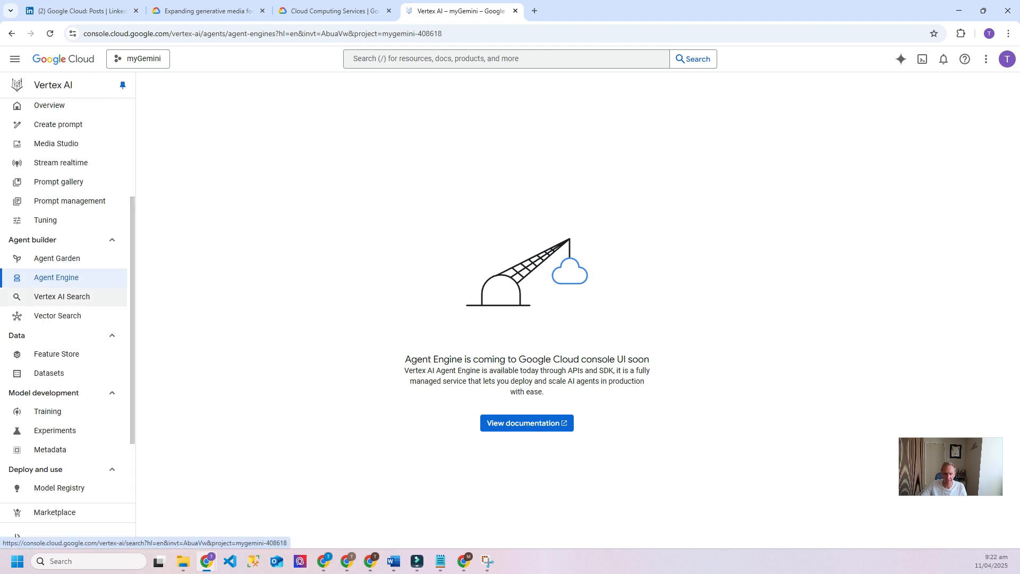
left_click(62, 297)
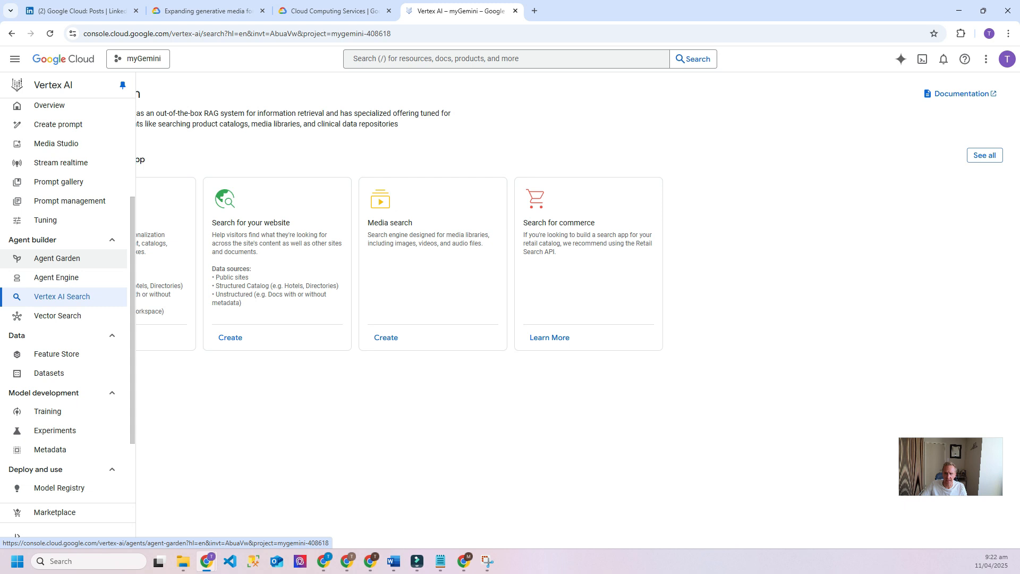
Step: Open Media Studio from the Vertex AI Studio navigation
left_click(15, 58)
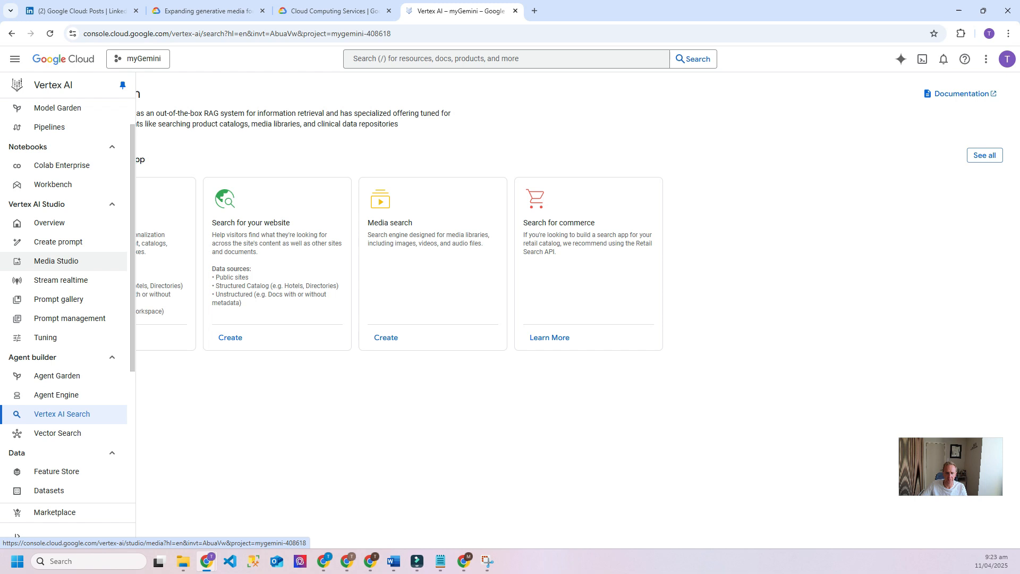
left_click(57, 261)
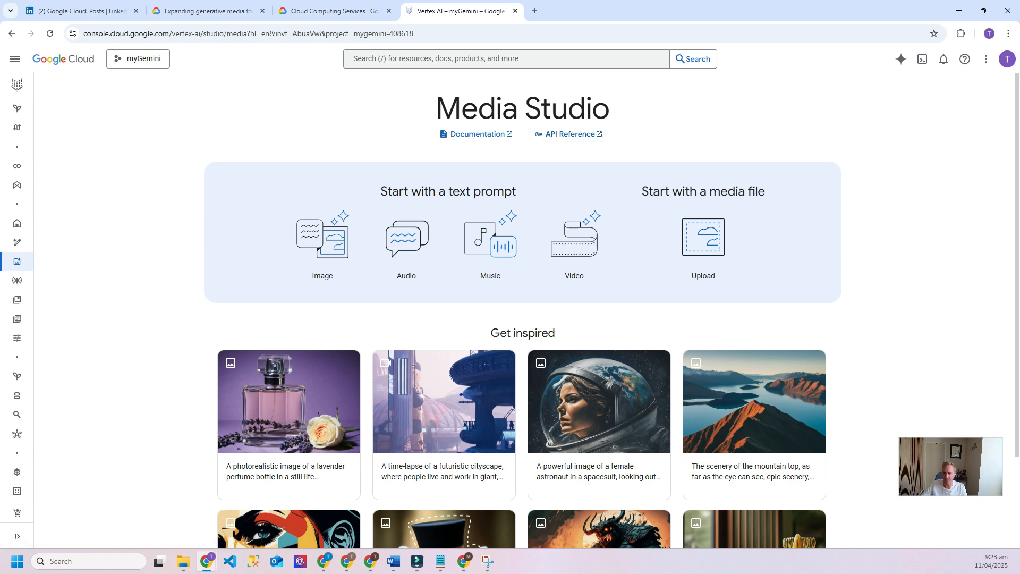
Step: Browse the Get inspired examples, then start an Imagen 3 image generation from a text prompt
scroll("down", 3)
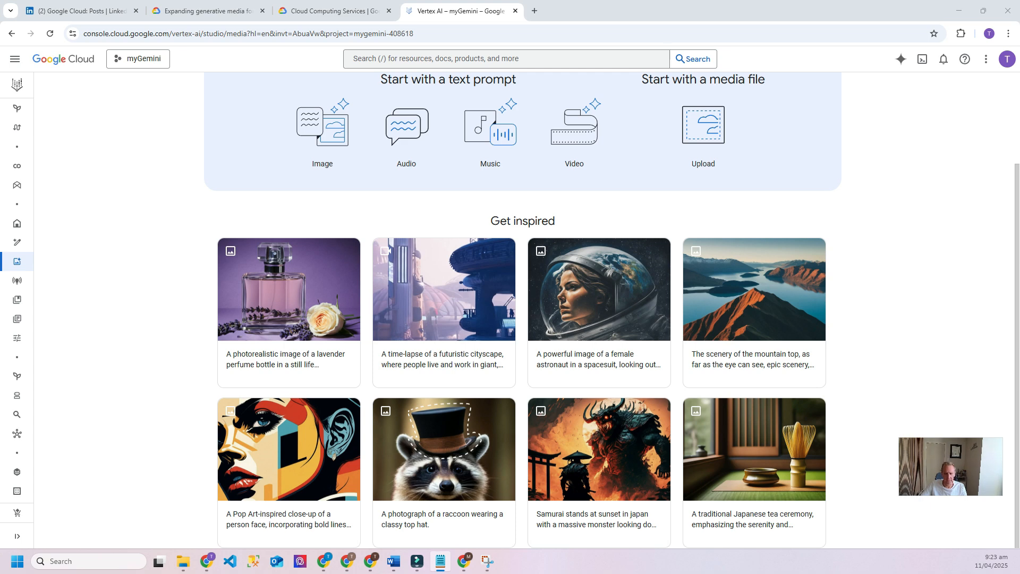
scroll("up", 3)
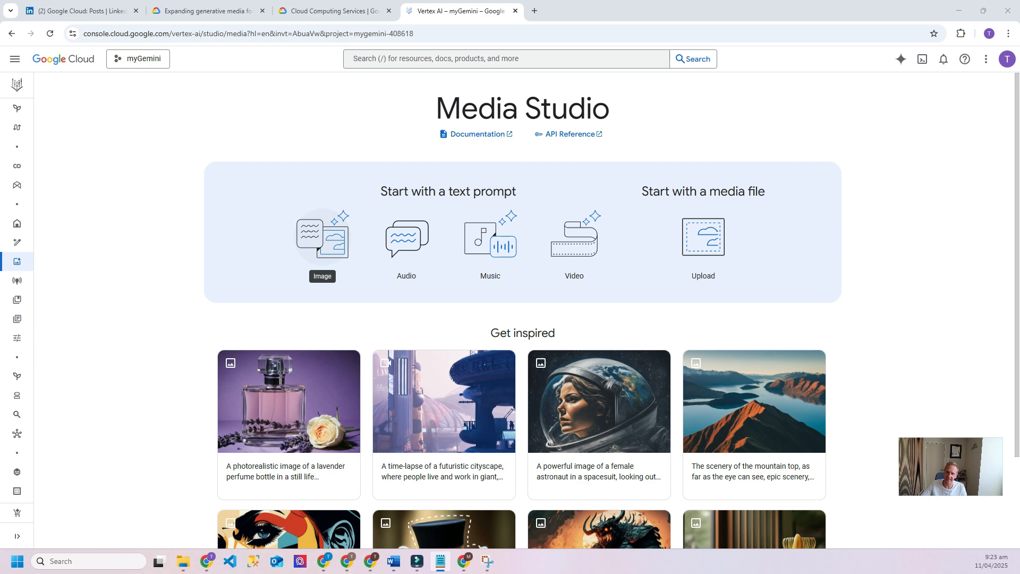
left_click(322, 234)
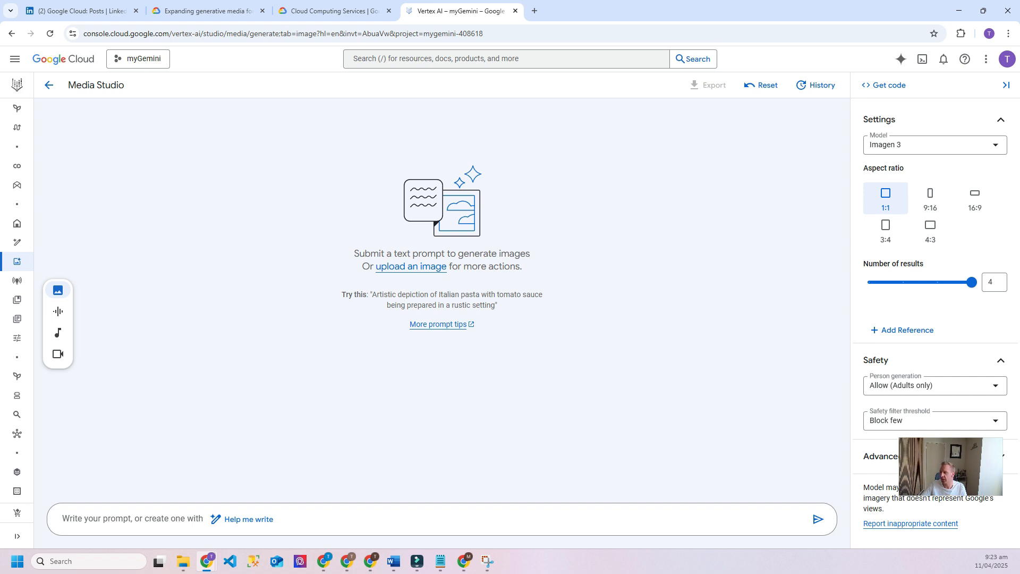
Step: Keep Imagen 3 as the model, choose the 16:9 aspect ratio, and start Add Reference
left_click(935, 145)
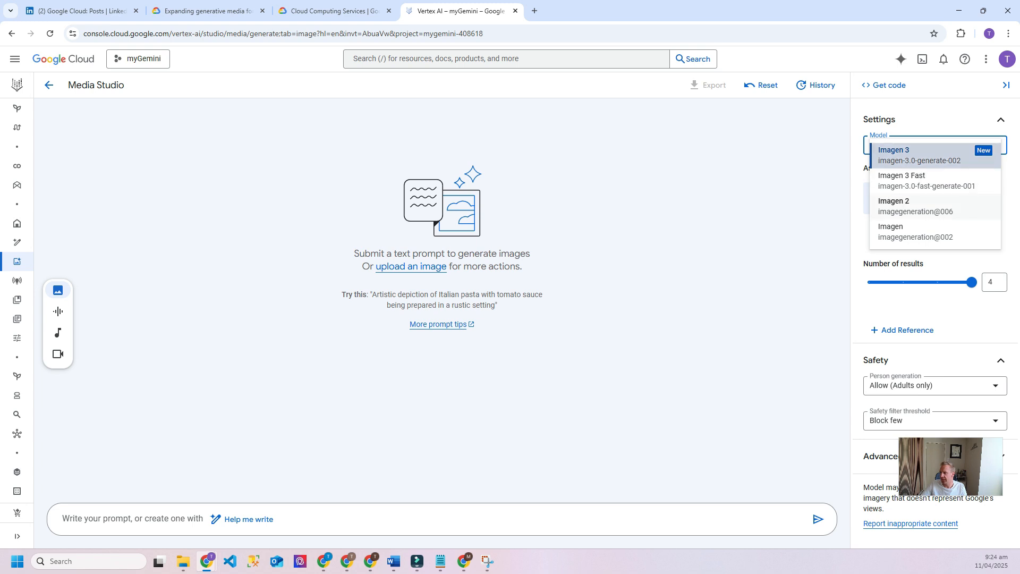
left_click(918, 154)
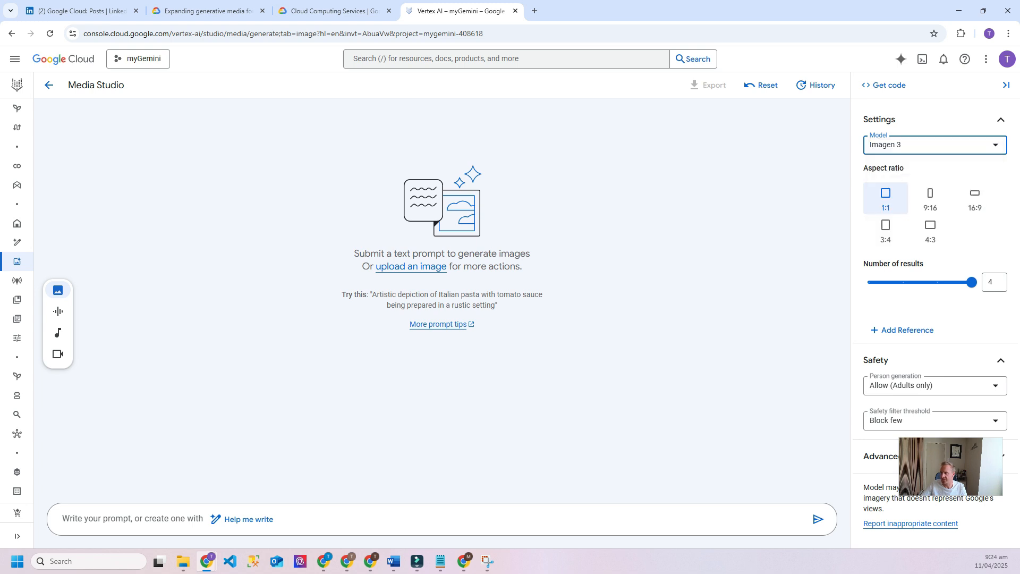
mouse_move(975, 199)
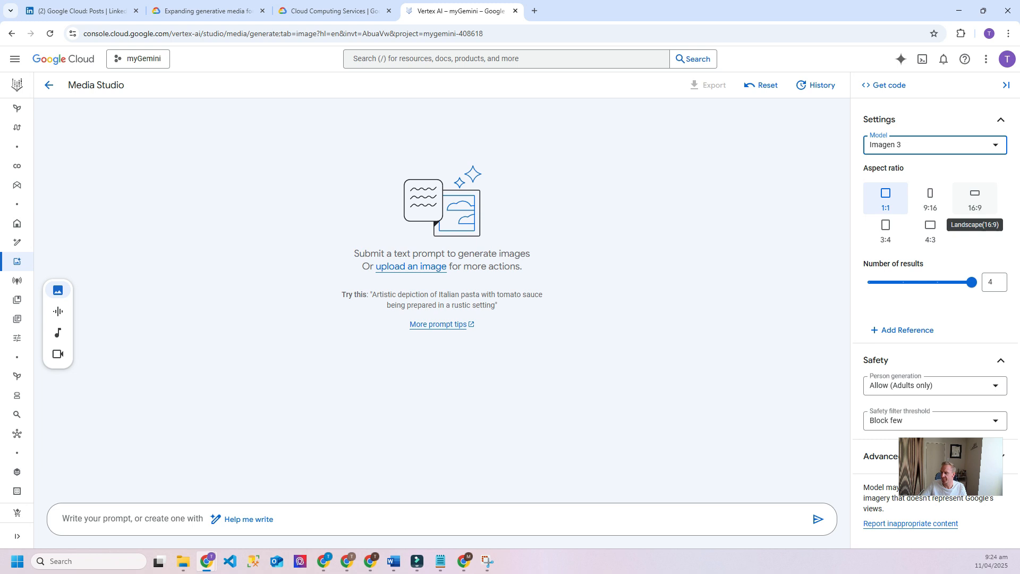
left_click(975, 198)
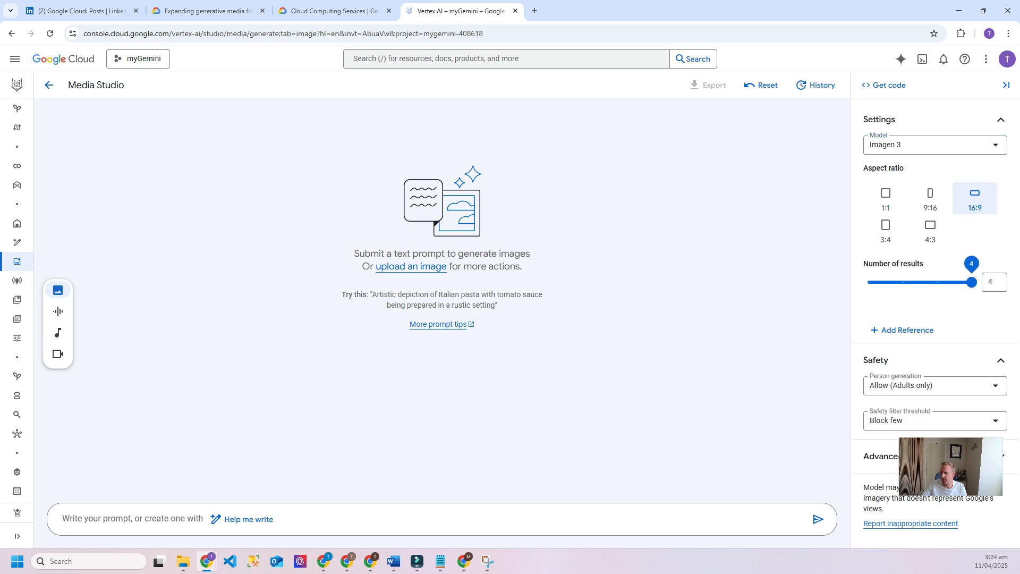
mouse_move(902, 329)
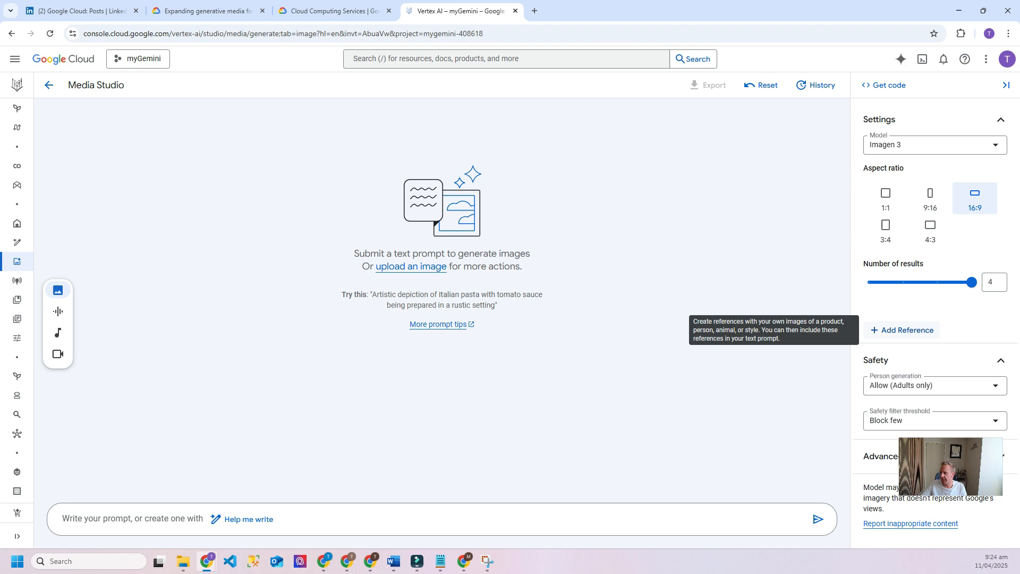
left_click(903, 330)
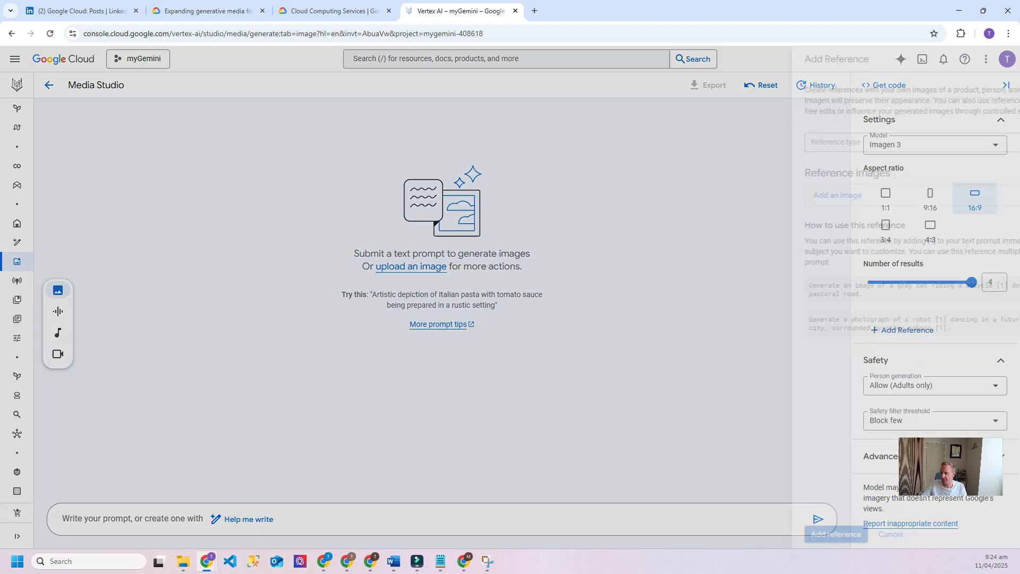
Step: Look over the Add Reference panel fields and cancel without adding a reference image
left_click(905, 330)
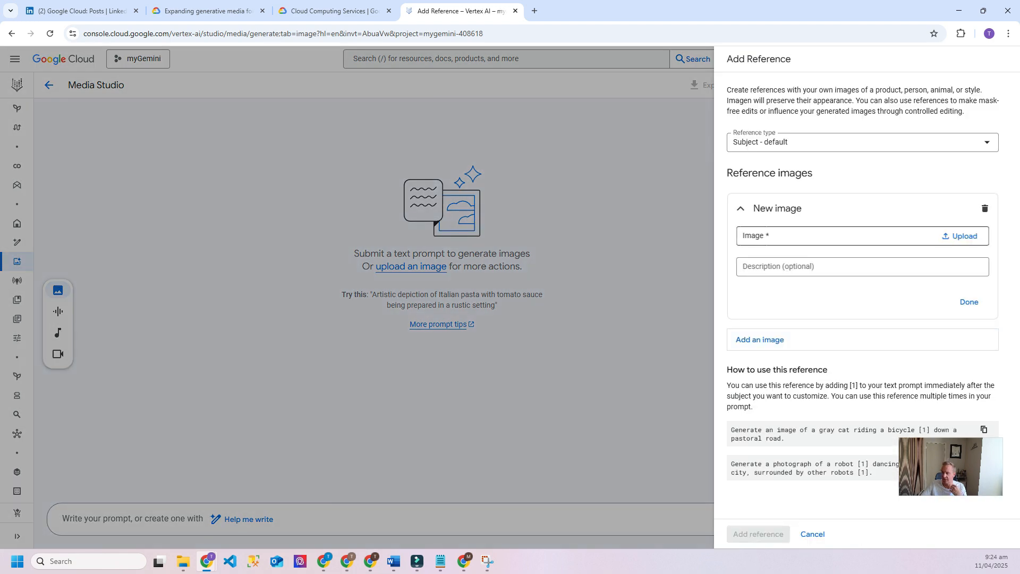
left_click(860, 266)
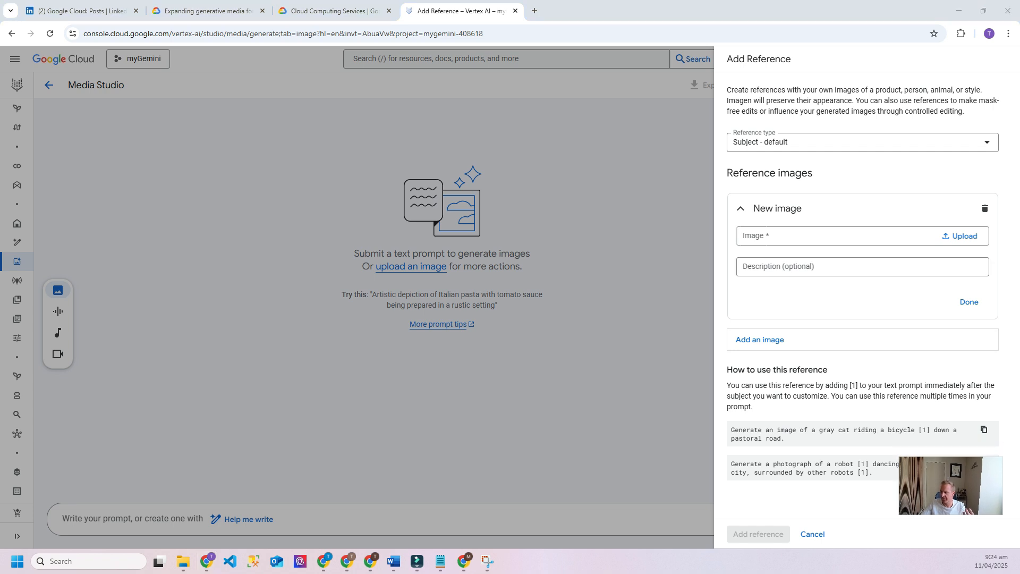
left_click(862, 266)
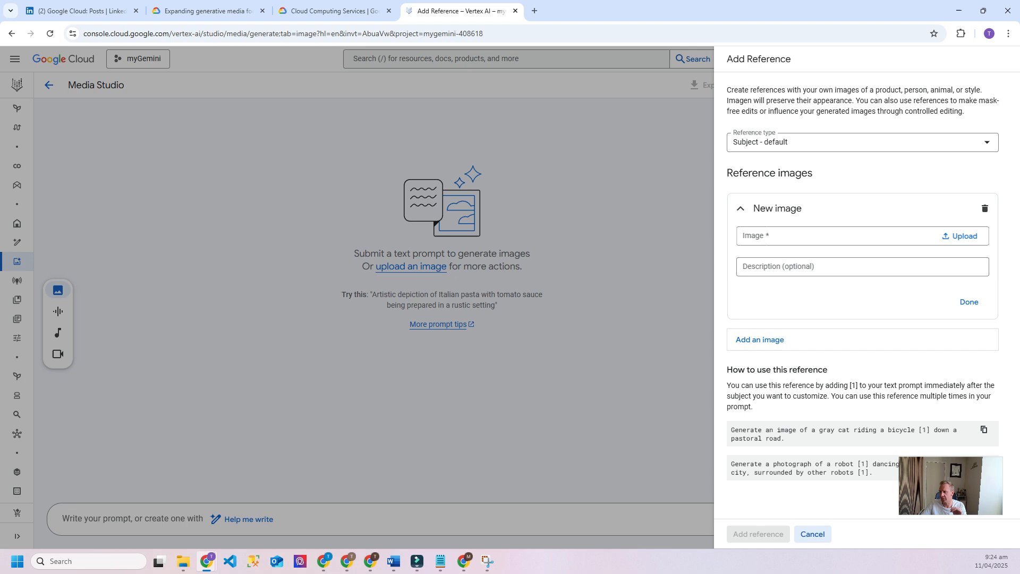
left_click(811, 533)
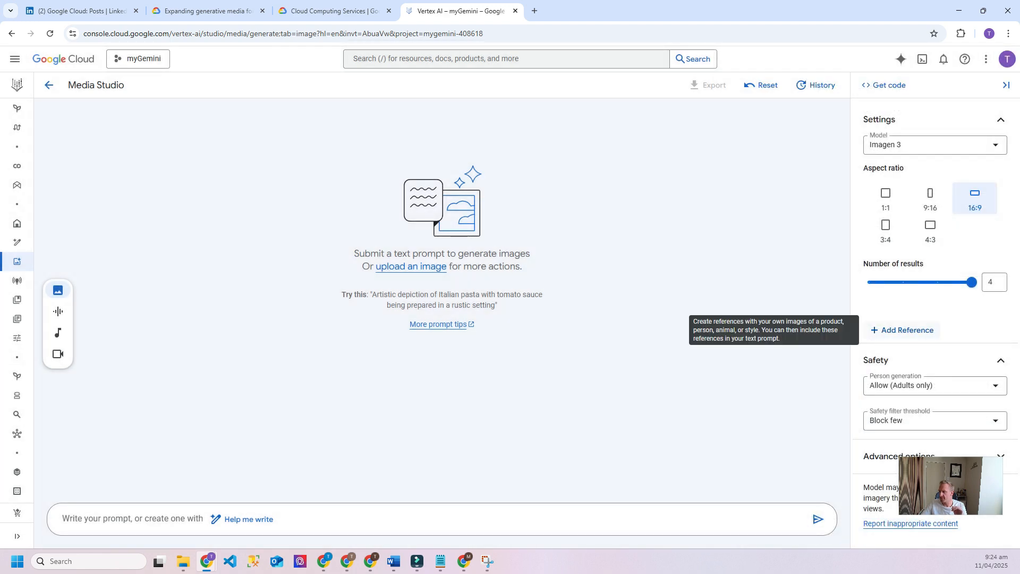
Step: Keep person generation at adults only and safety filter at Block few, then focus the prompt box
left_click(934, 385)
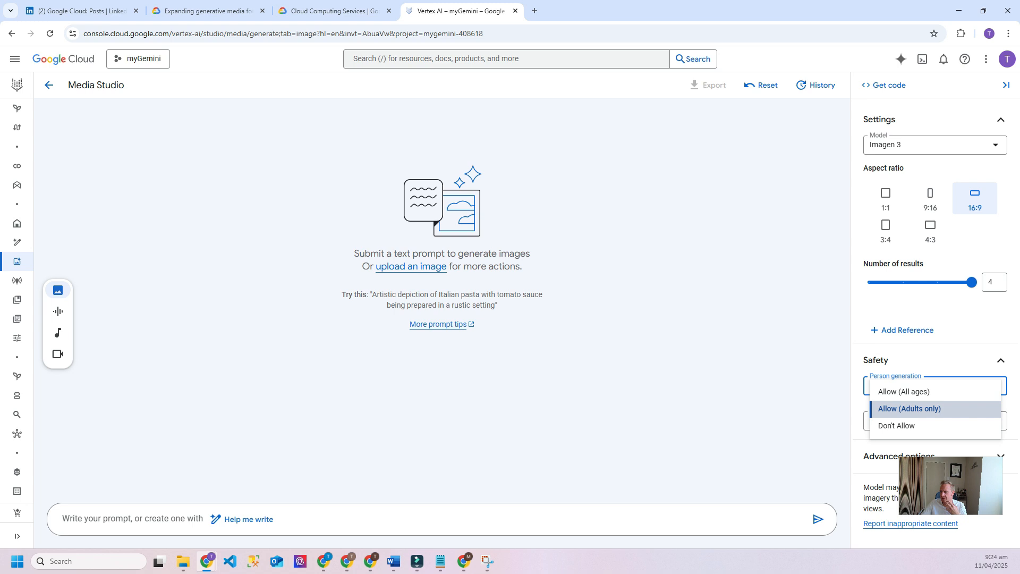
left_click(934, 421)
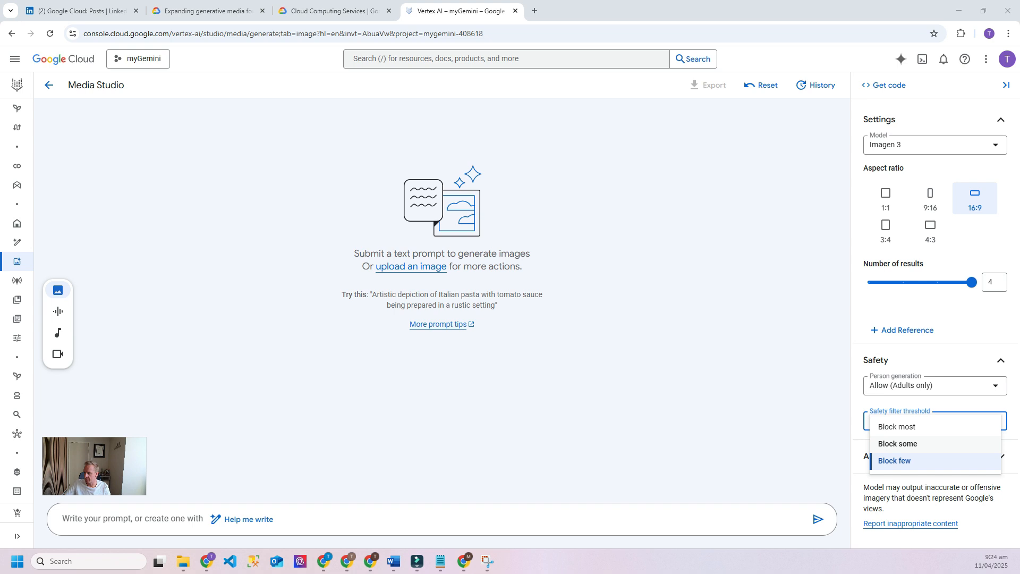
left_click(894, 460)
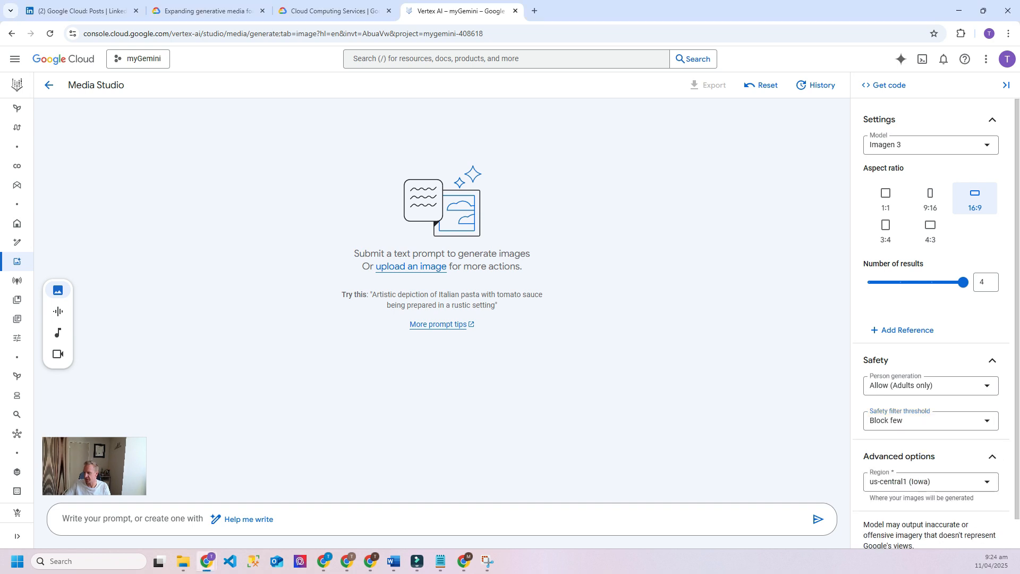
scroll("down", 3)
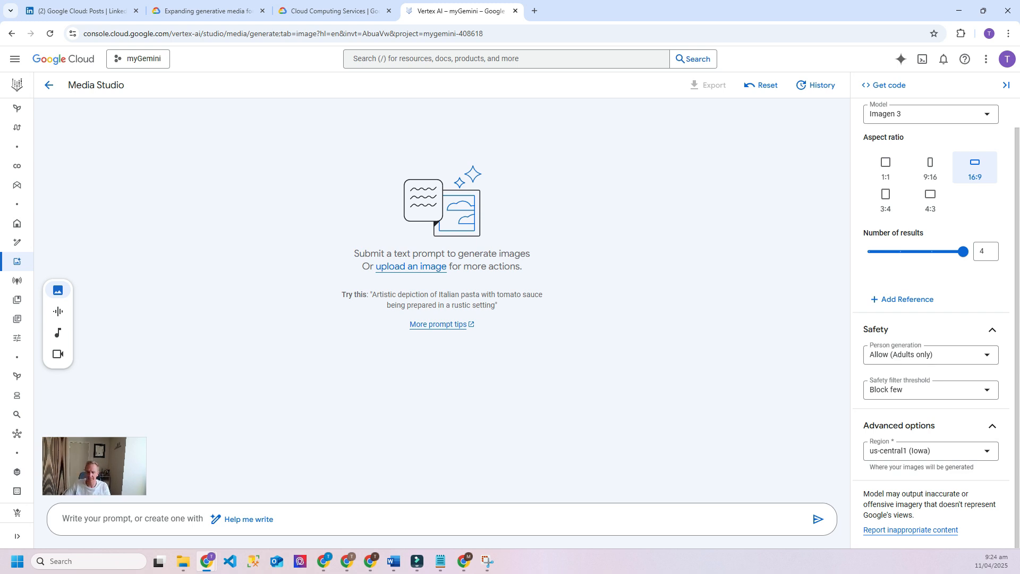
left_click(817, 519)
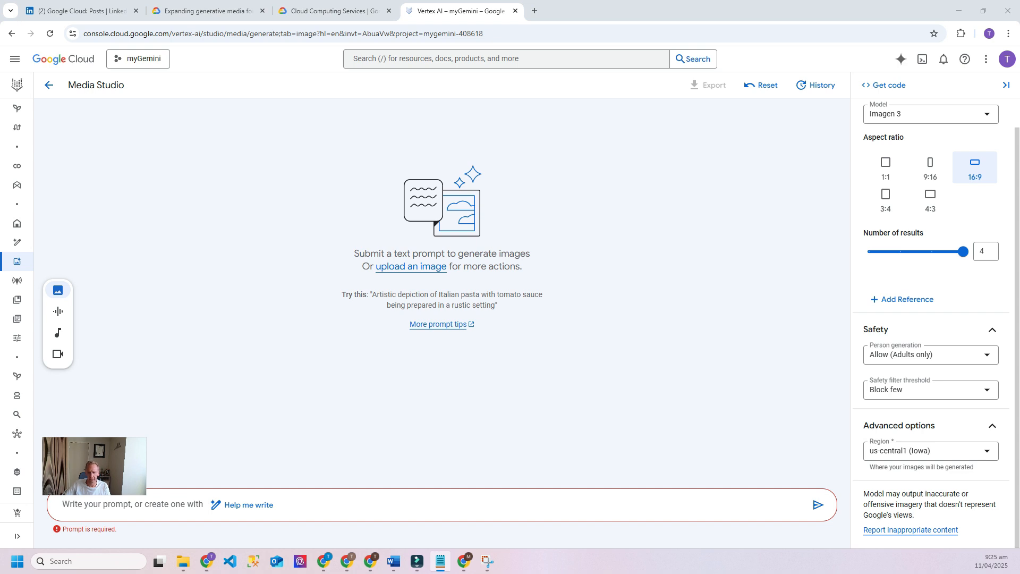
Step: Generate images from the prompt 'A futuristic cityscape, where people live and work in giant, inflatable structures...' and return to Media Studio
type("A futuristic cityscape, where people live and work in giant, inflatable structures. The structures are constantly changing shape and color, creating a mesmerizing spectacle. The camera pans across the cityscape, revealing the intricate details of the structures and the people who live in them. Saturated, gauzy, dream-like cinematography")
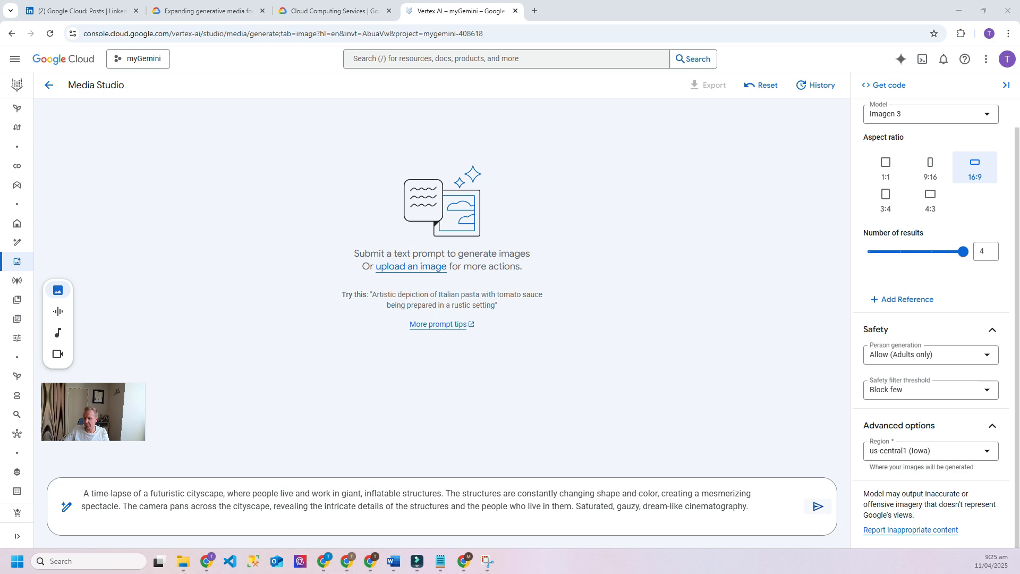
left_click(817, 506)
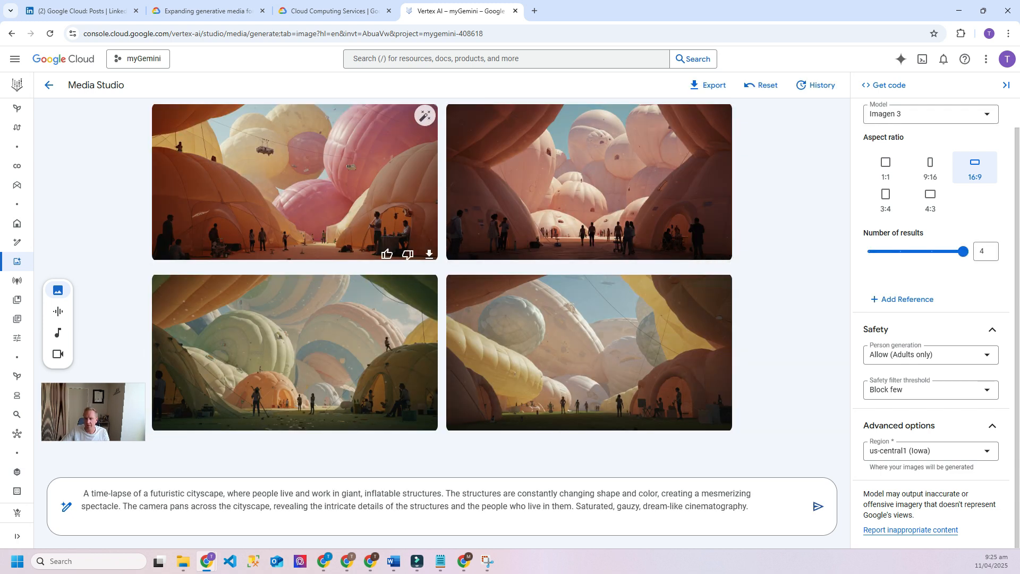
mouse_move(587, 352)
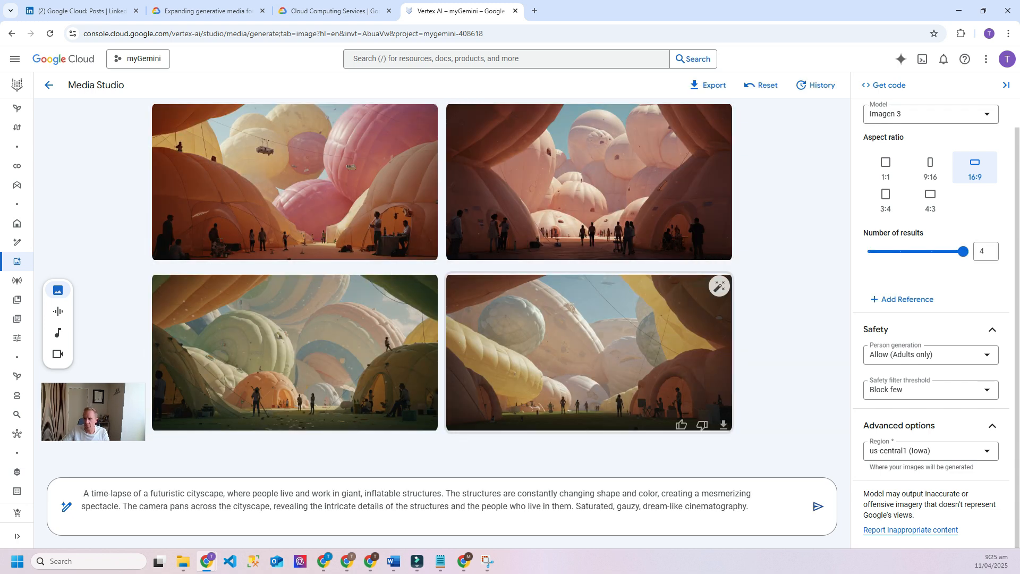
mouse_move(294, 182)
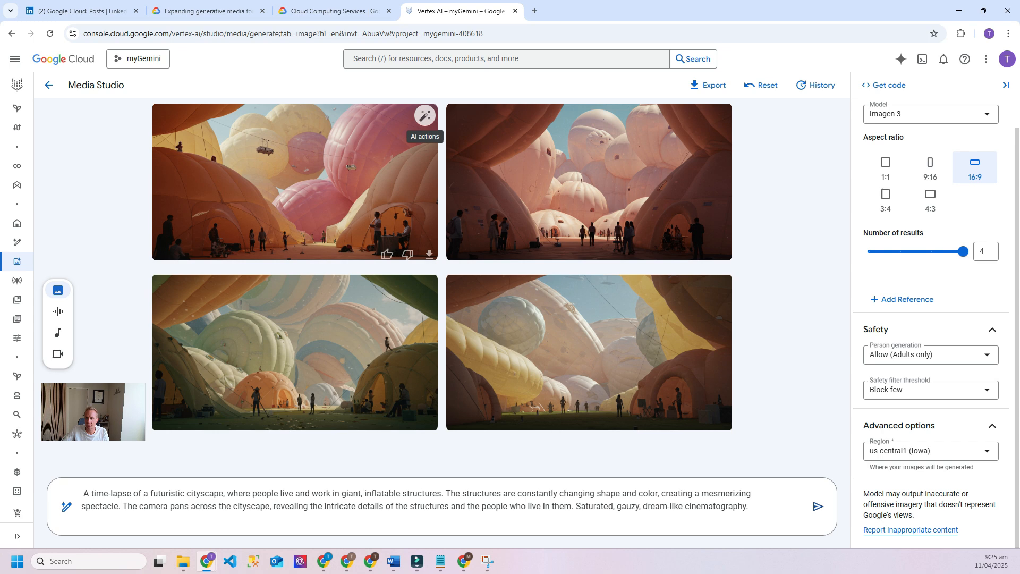
left_click(424, 116)
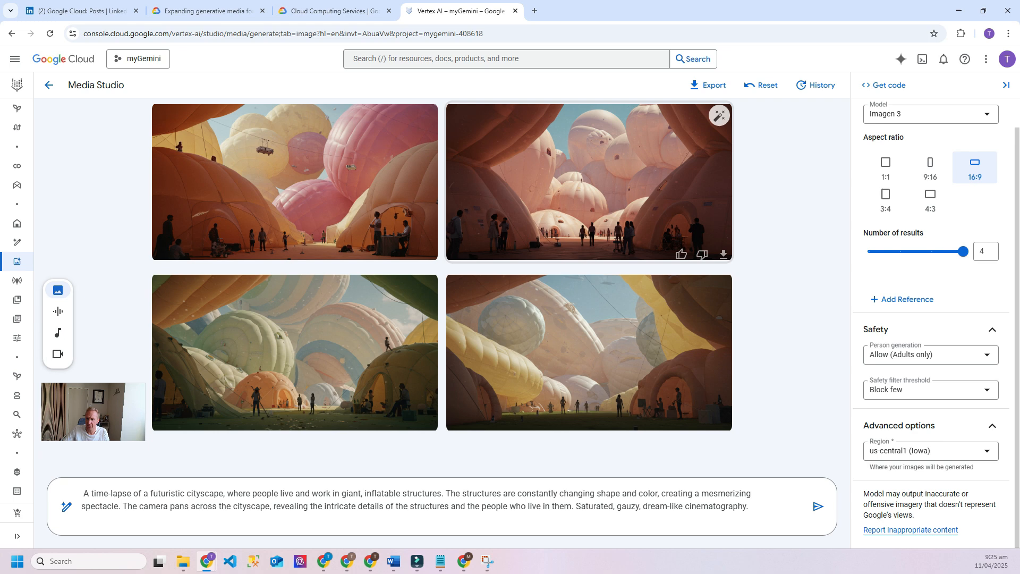
mouse_move(588, 352)
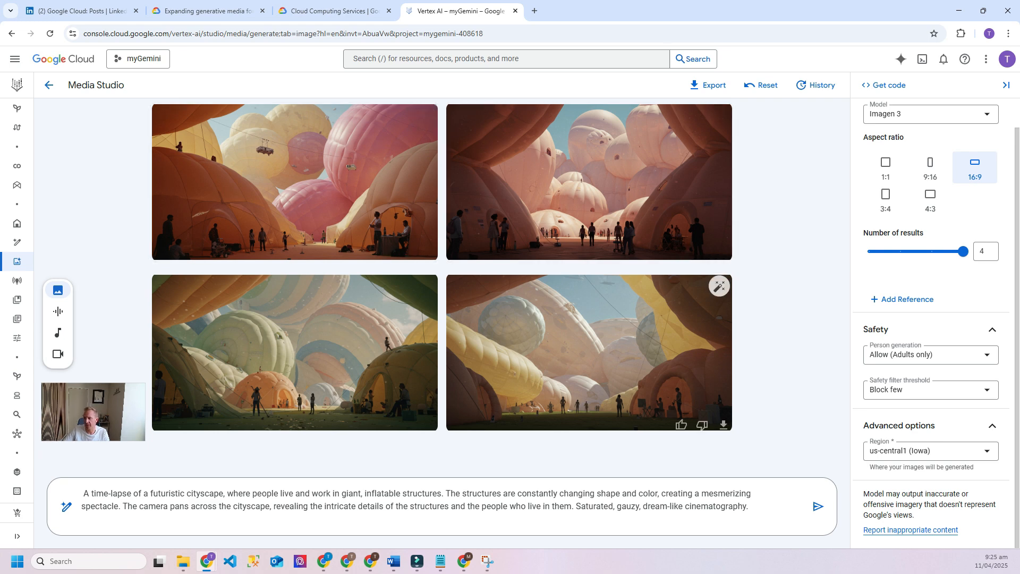
mouse_move(294, 351)
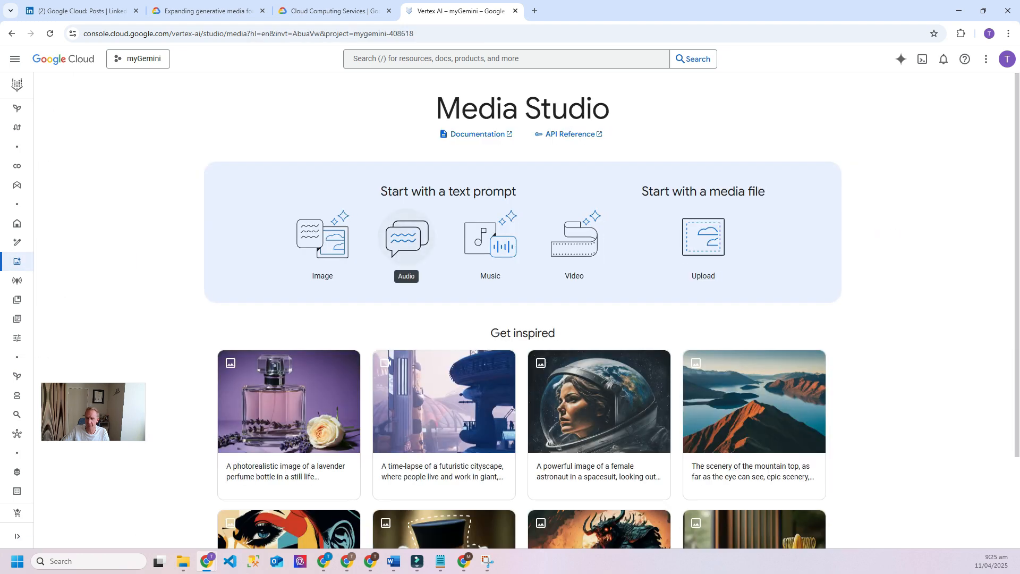
Step: In Audio, enter 'Today, is a magnificent day in the age of AI. Are you excited?' with Chirp 3: HD Voices, English (United States), and submit
left_click(405, 236)
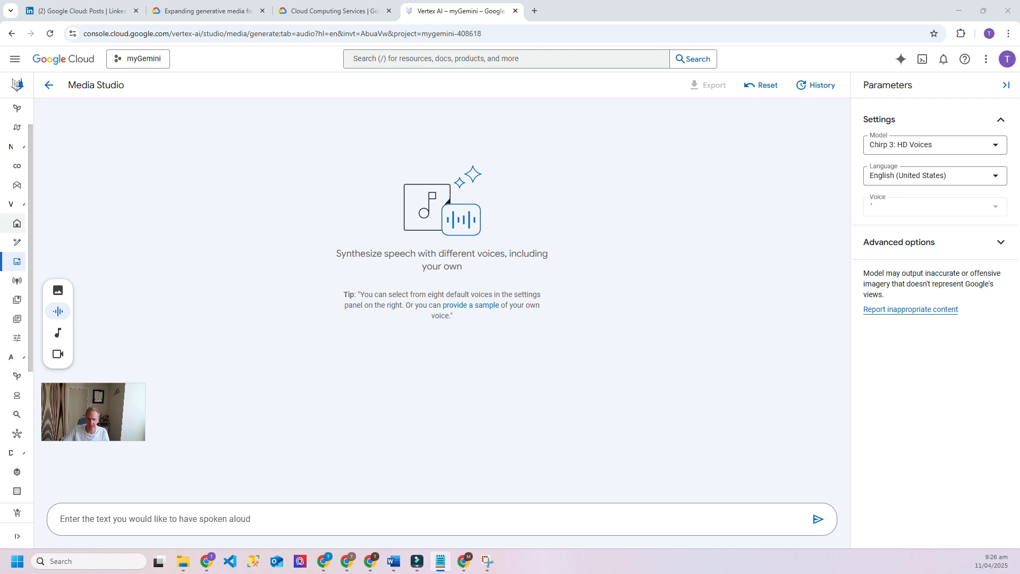
type("Today, is a magnificent day in the age of AI. Are you excited?")
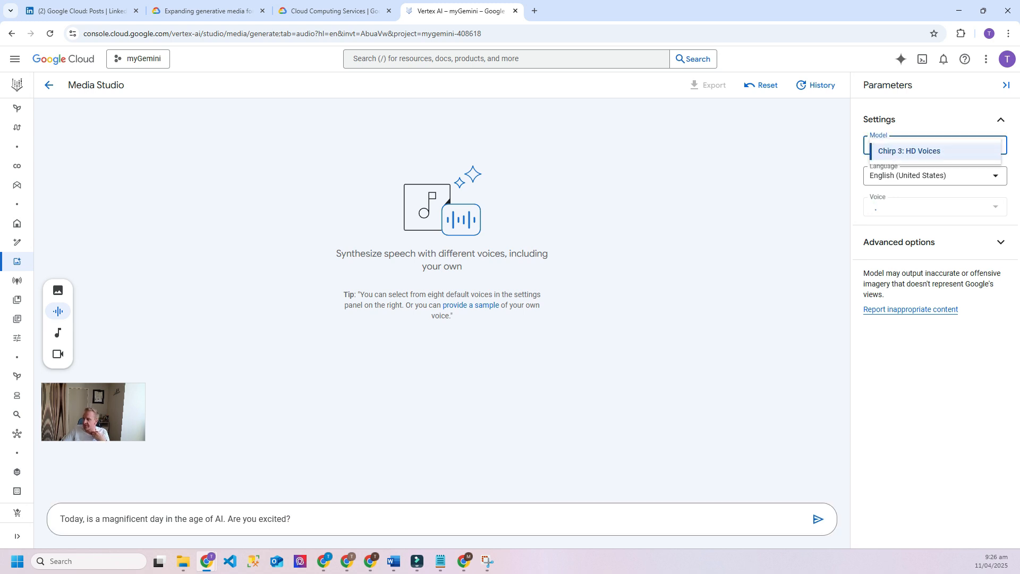
left_click(932, 150)
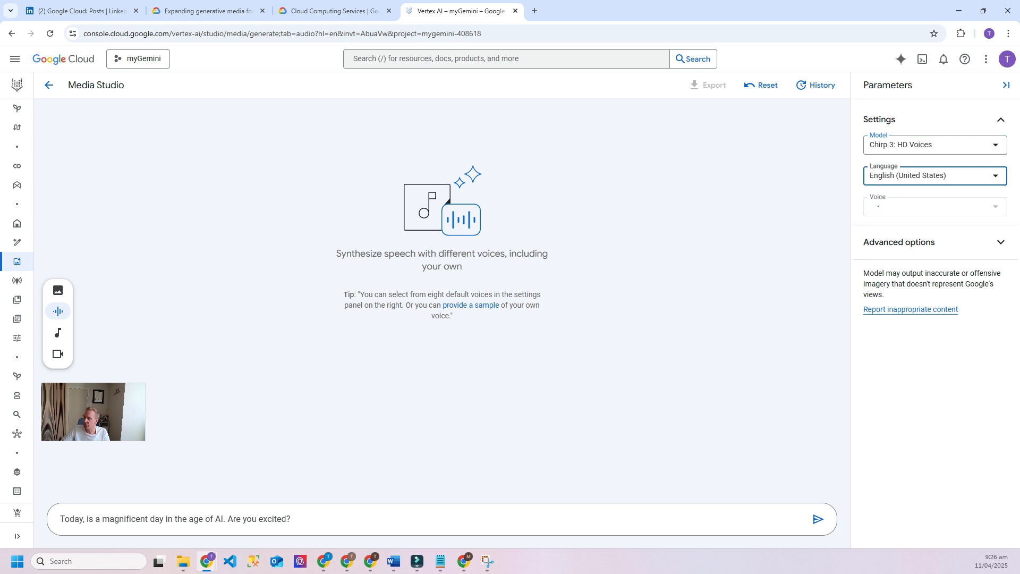
left_click(933, 176)
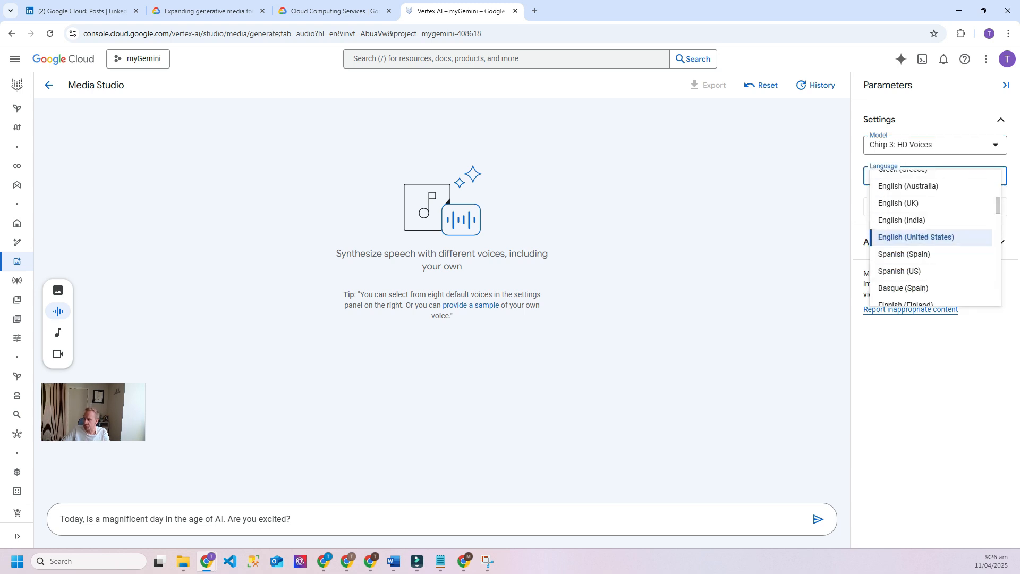
left_click(916, 237)
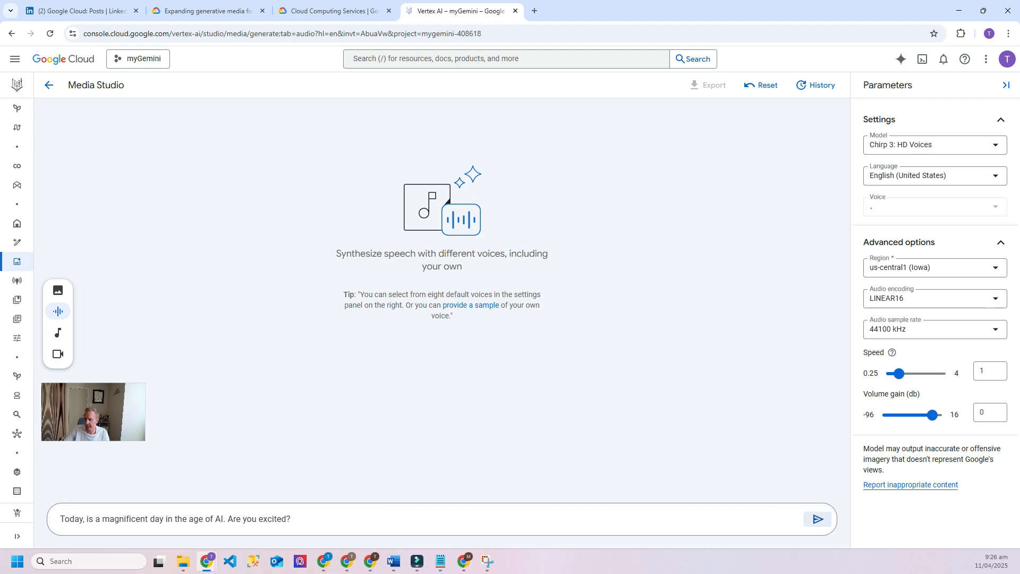
left_click(817, 519)
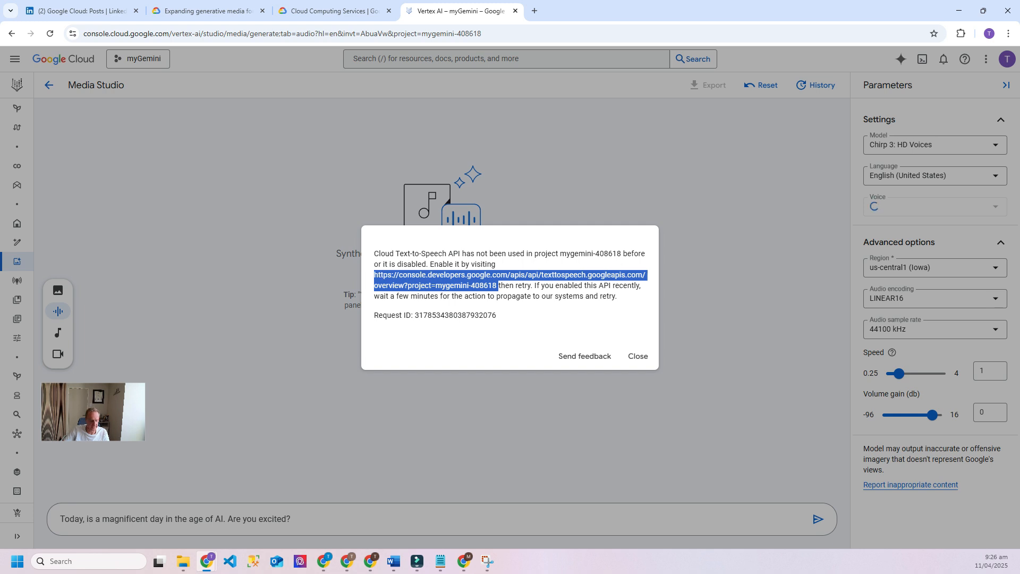
Step: Follow the error dialog link to the Cloud Text-to-Speech API page
left_click(660, 10)
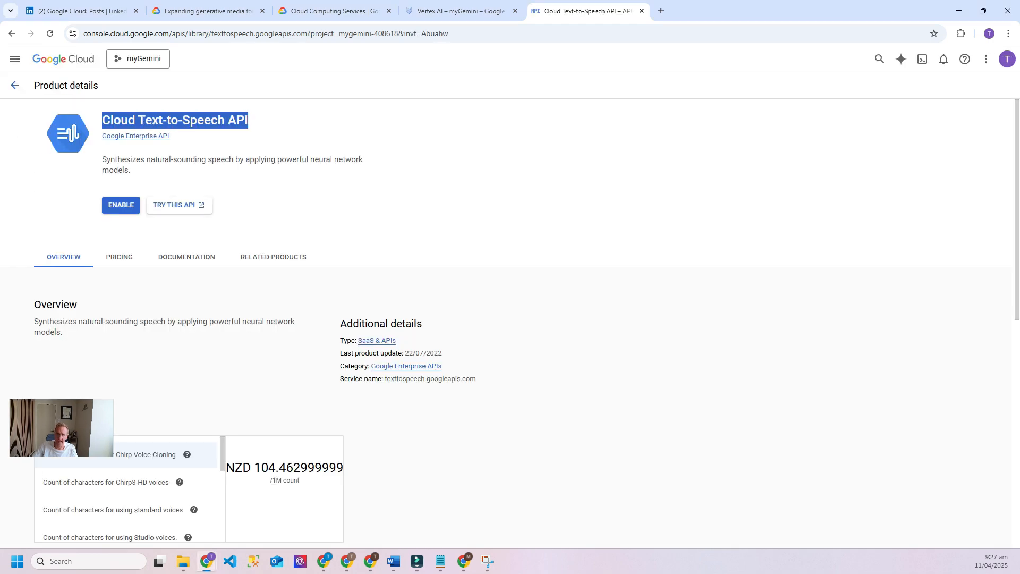
mouse_move(120, 205)
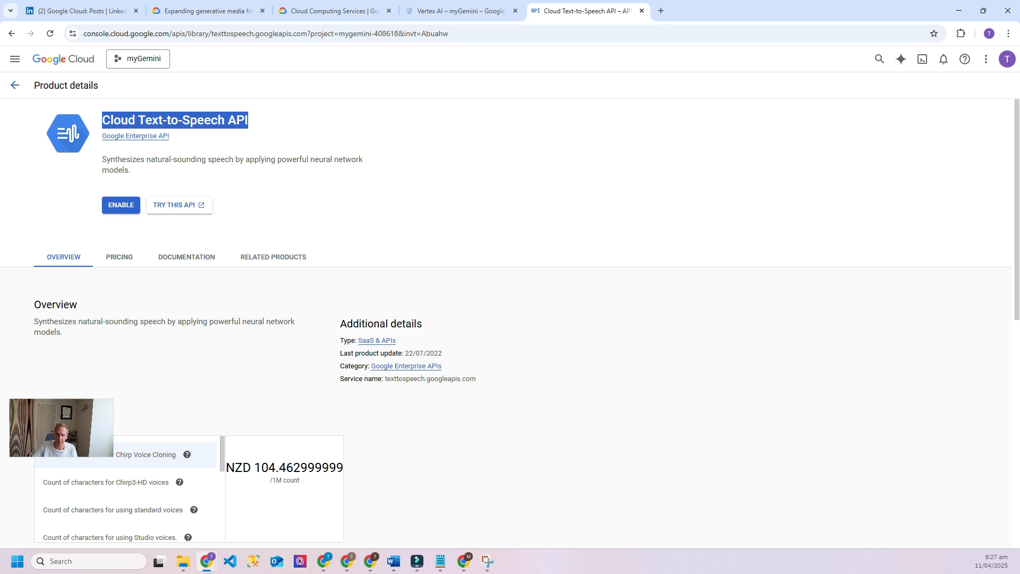
Step: Enable the Cloud Text-to-Speech API and switch back to the Vertex AI tab
left_click(120, 205)
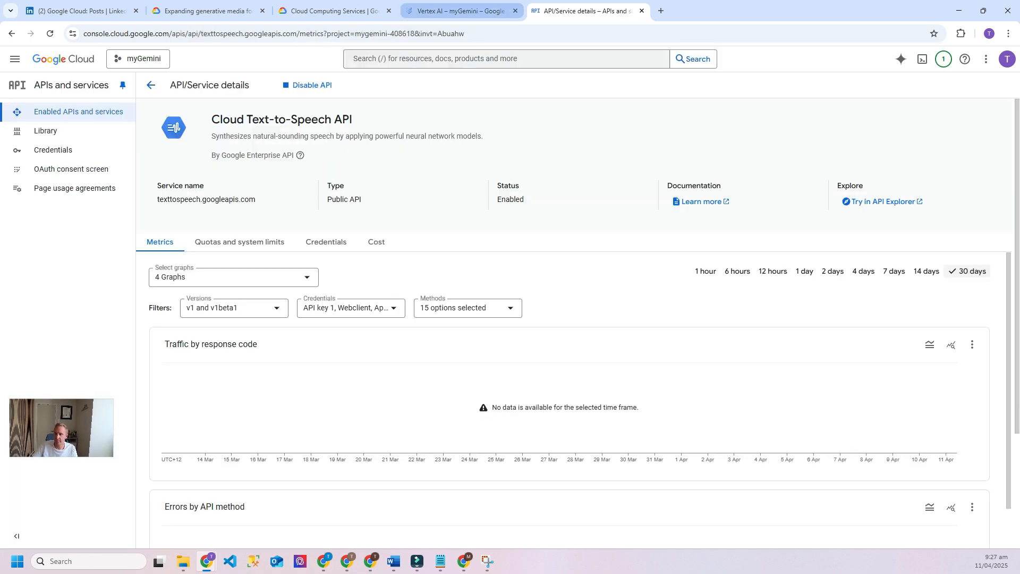
left_click(456, 11)
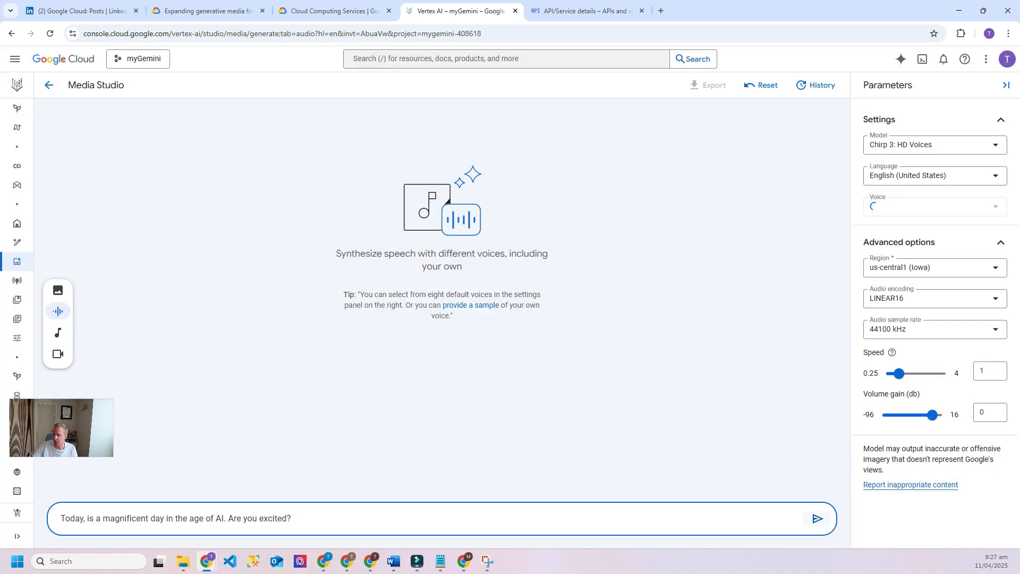
Step: Synthesize the sentence, play the 4.6-second clip, and return to the Media Studio home page
left_click(816, 519)
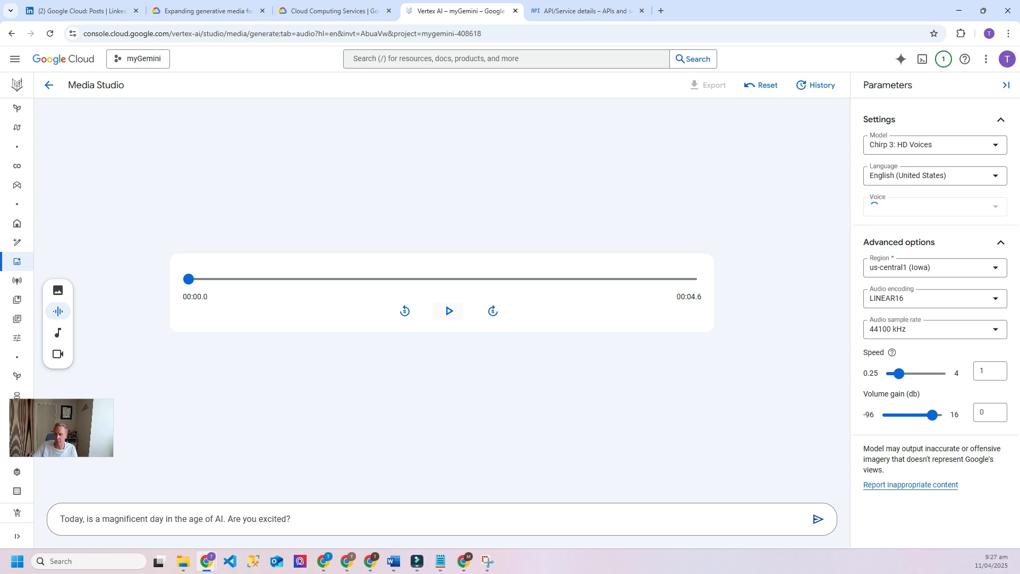
left_click(447, 310)
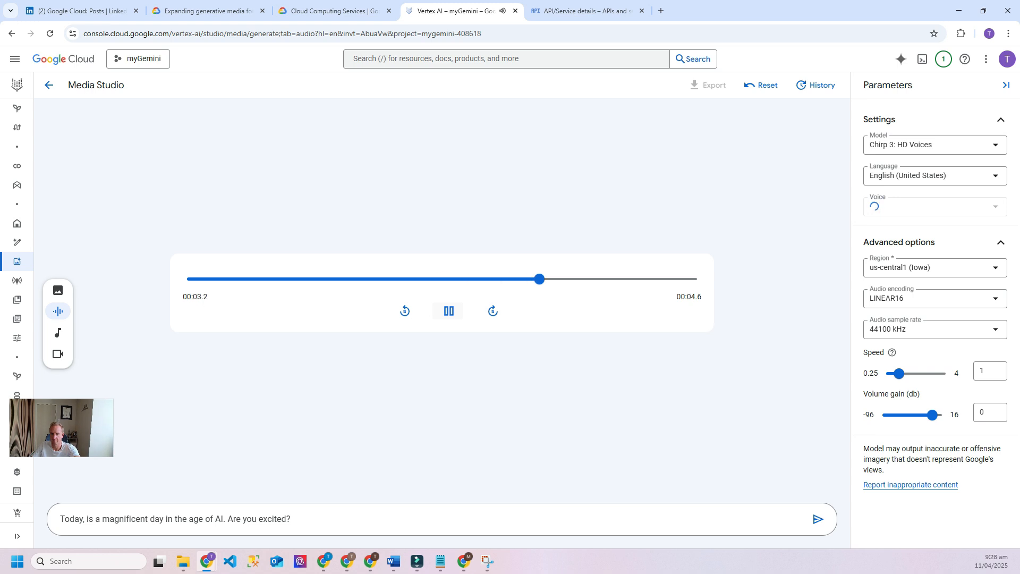
left_click(448, 311)
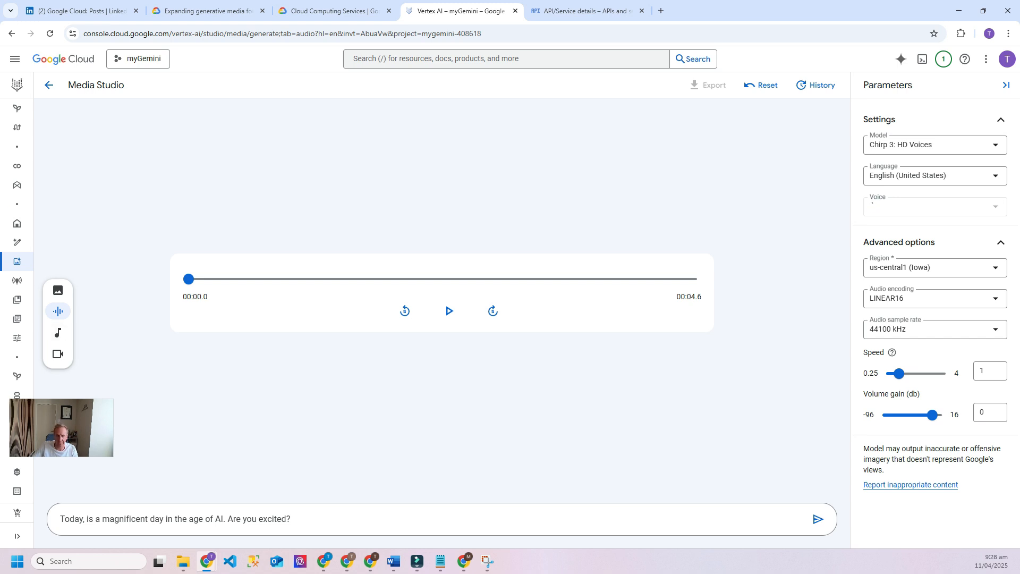
left_click(48, 85)
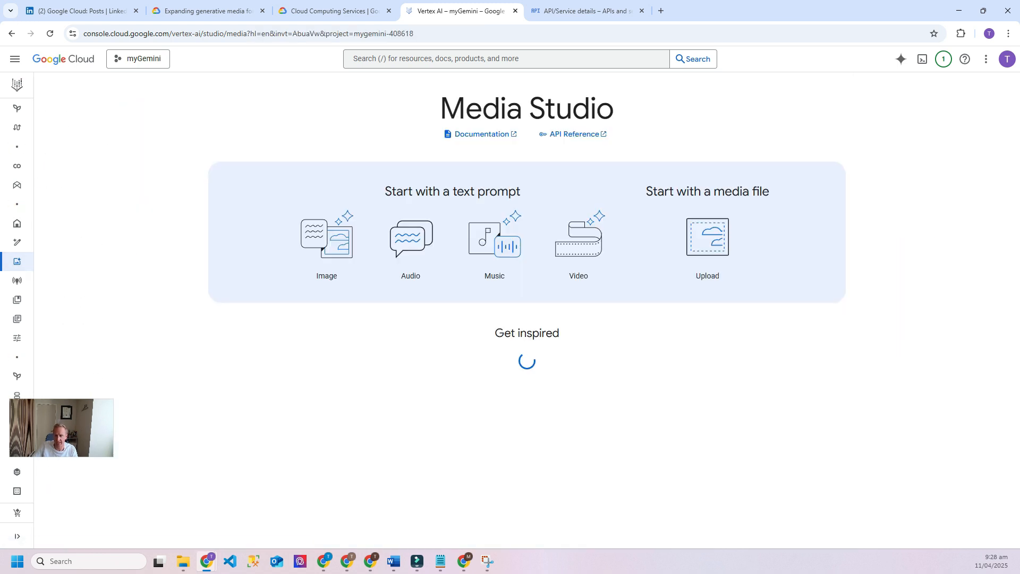
Step: In Music, enter 'An EDM energetic with a slight tribal undertone dreamlike beat' and show advanced options
left_click(494, 237)
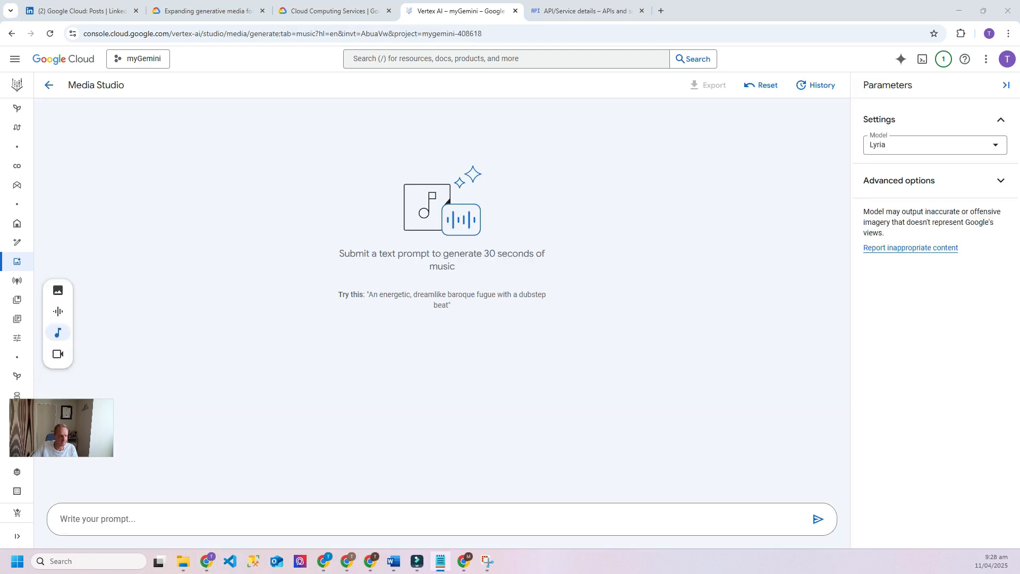
type("An EDM energetic with a slight tribal undertone dreamlike beat")
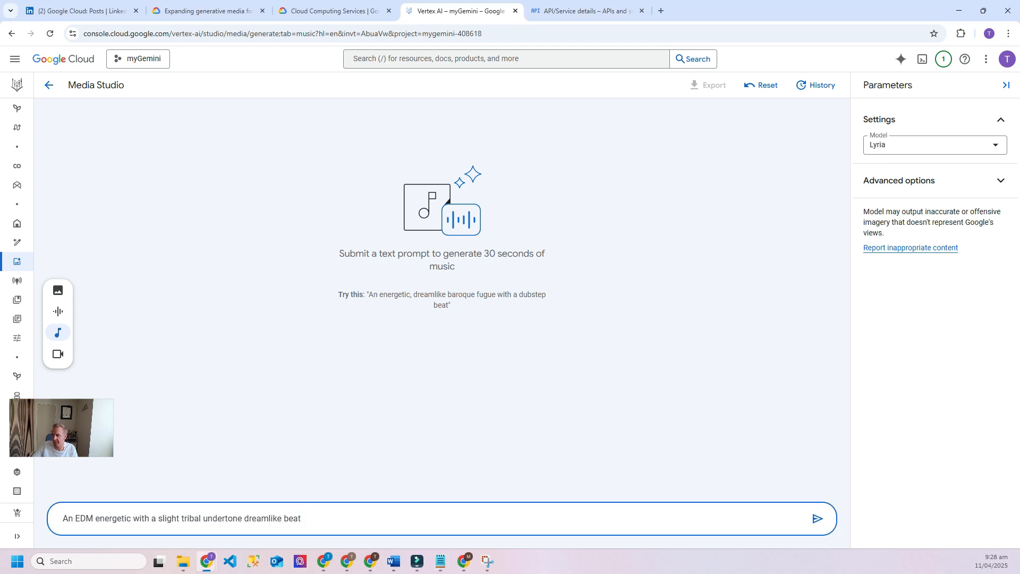
left_click(934, 144)
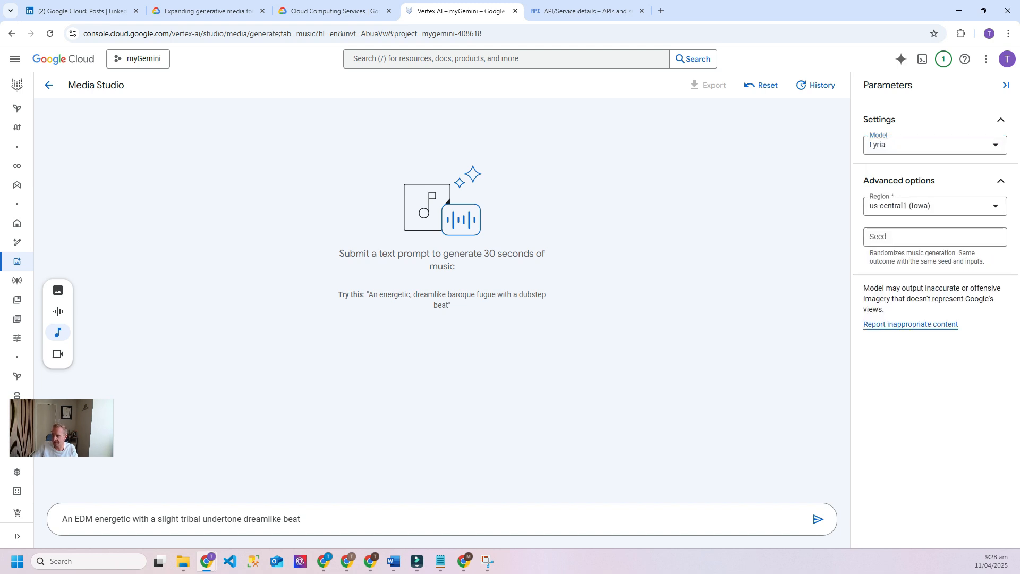
triple_click(181, 518)
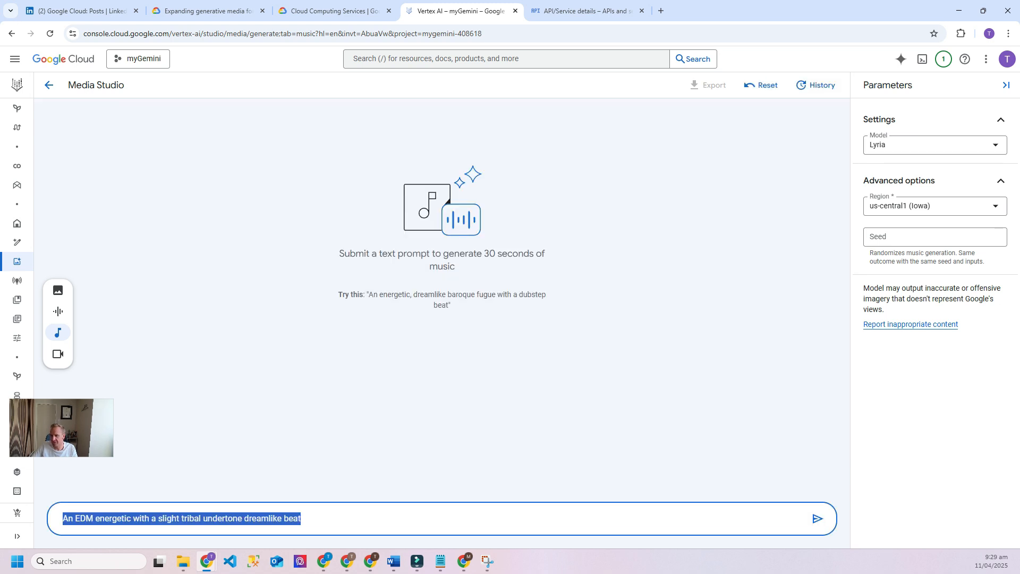
Step: Submit the music prompt, dismiss the 'Fetch responses failed' error, and return to Media Studio home
left_click(817, 518)
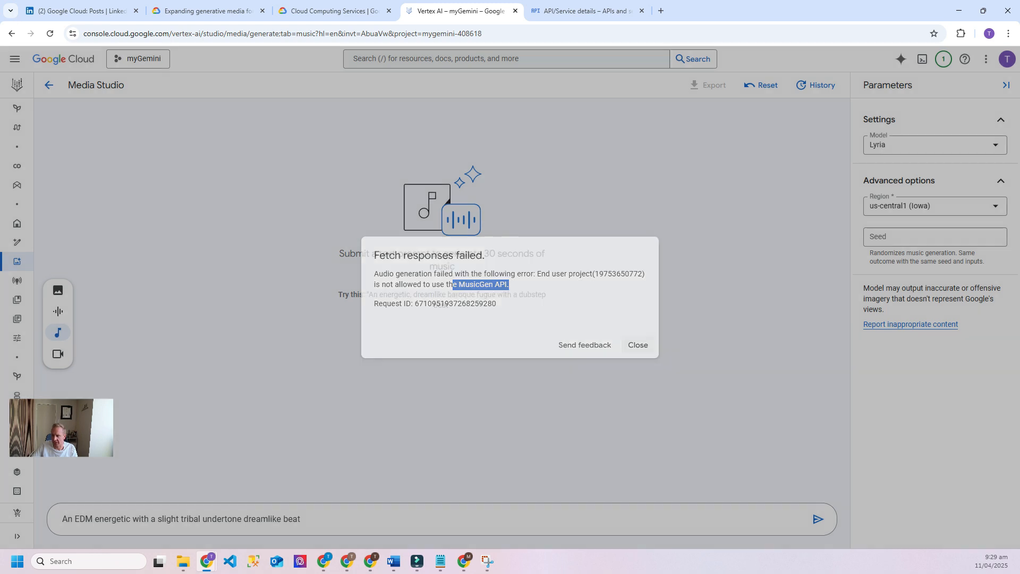
left_click(636, 344)
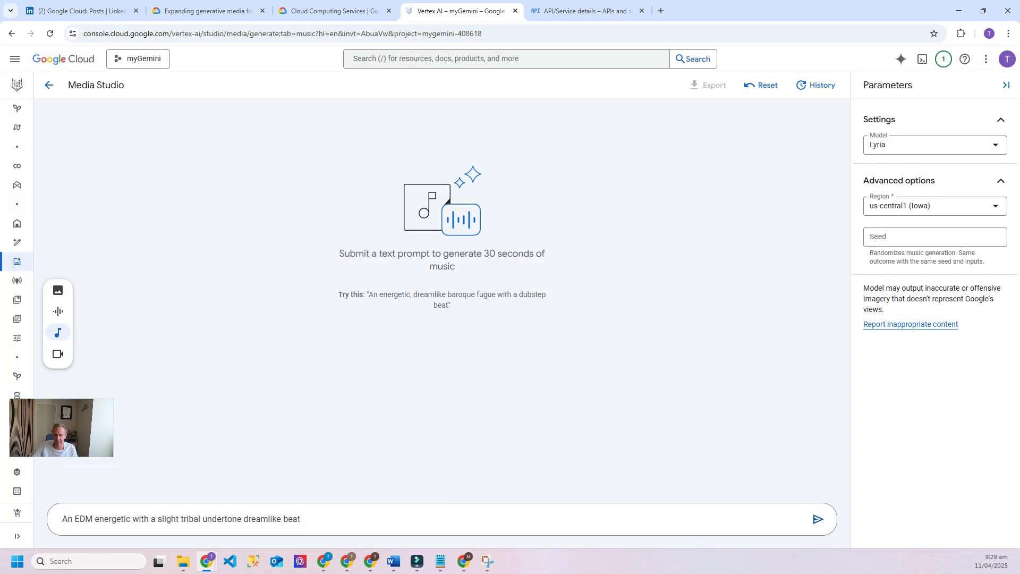
left_click(48, 85)
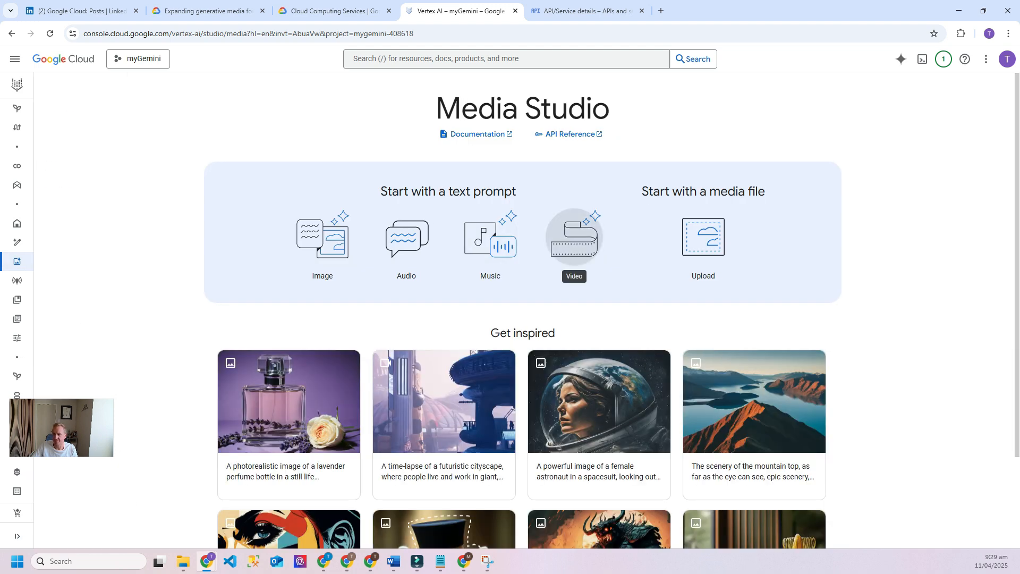
Step: In Video, enter the inflatable cityscape prompt and keep the video length at 8 seconds
left_click(573, 235)
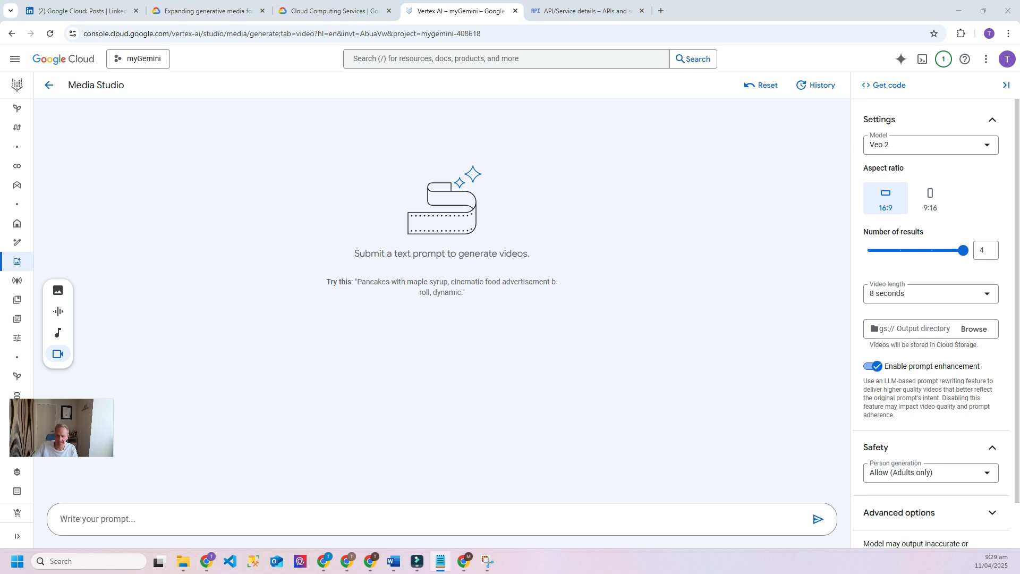
left_click(423, 519)
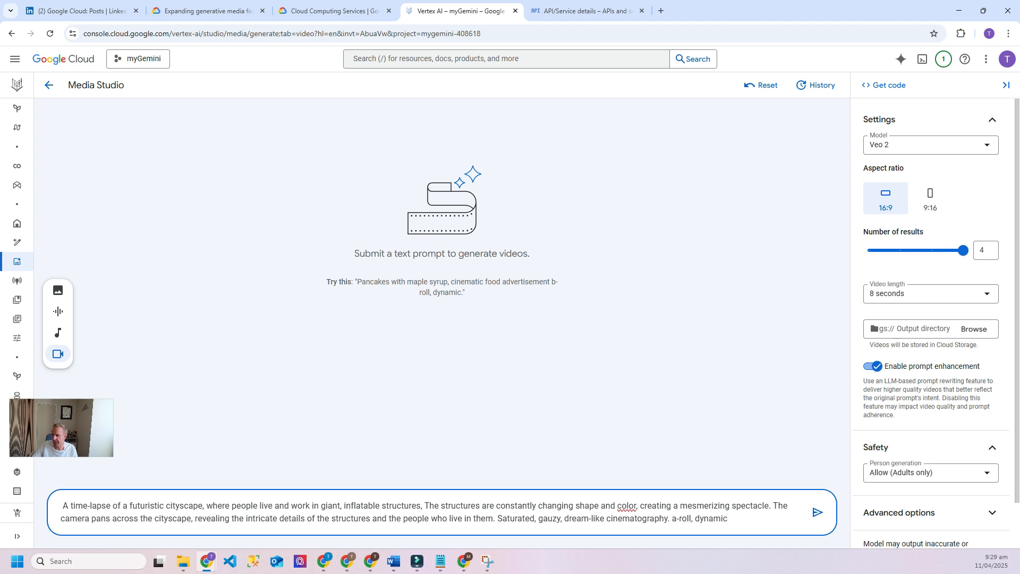
left_click(930, 145)
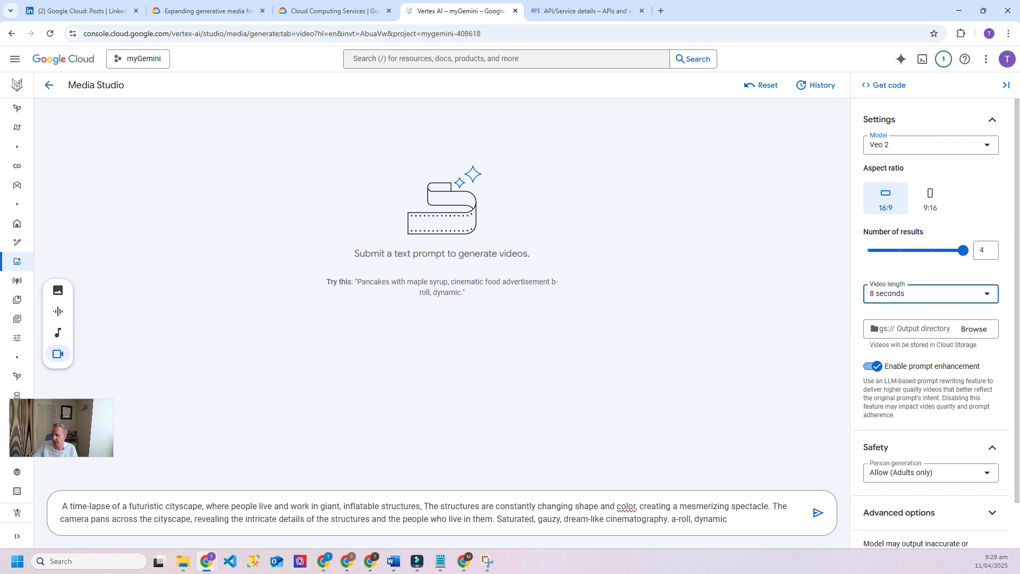
left_click(931, 294)
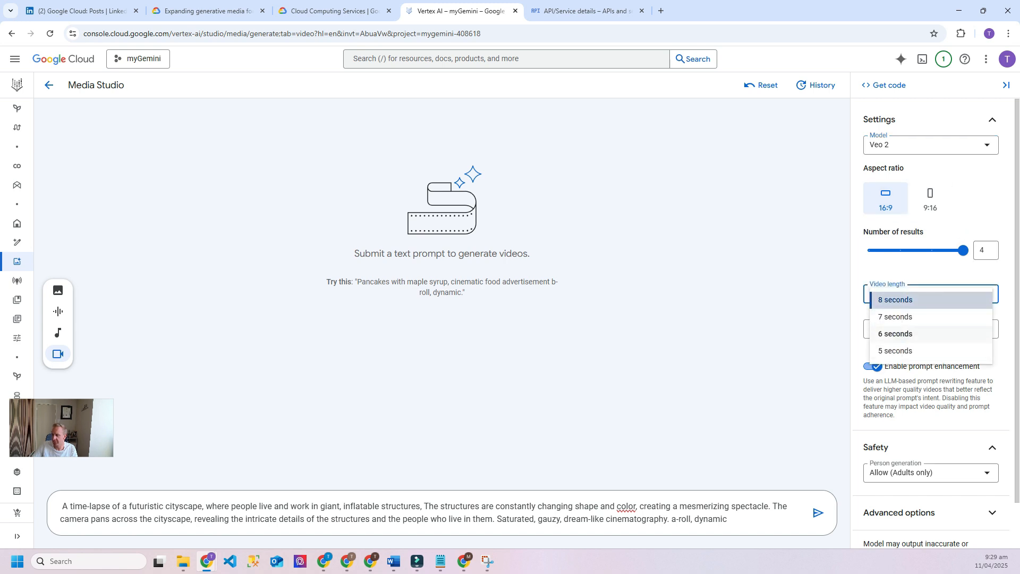
left_click(896, 300)
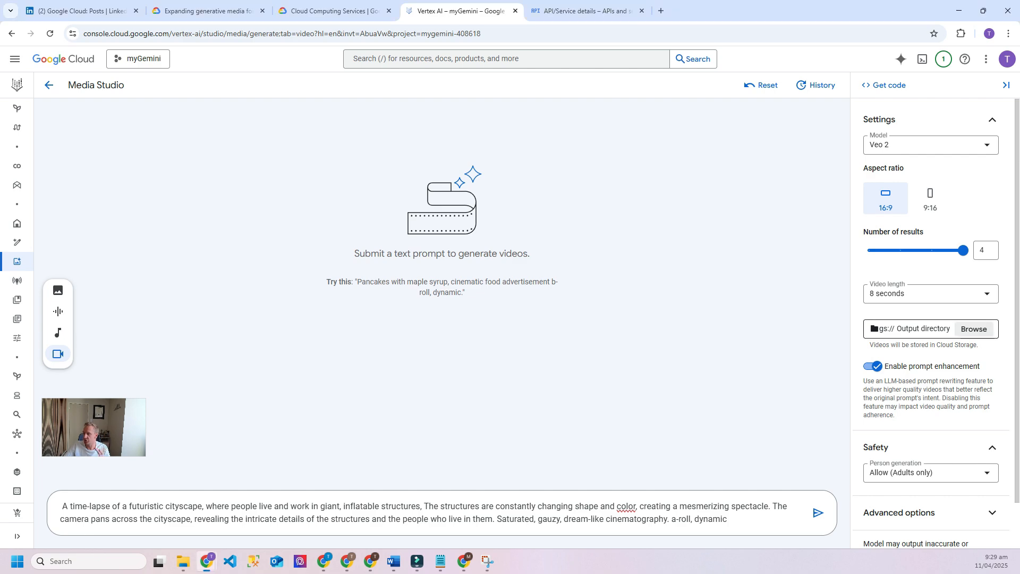
Step: Cancel choosing an output bucket, keep adult person generation allowed, and generate the videos
left_click(973, 328)
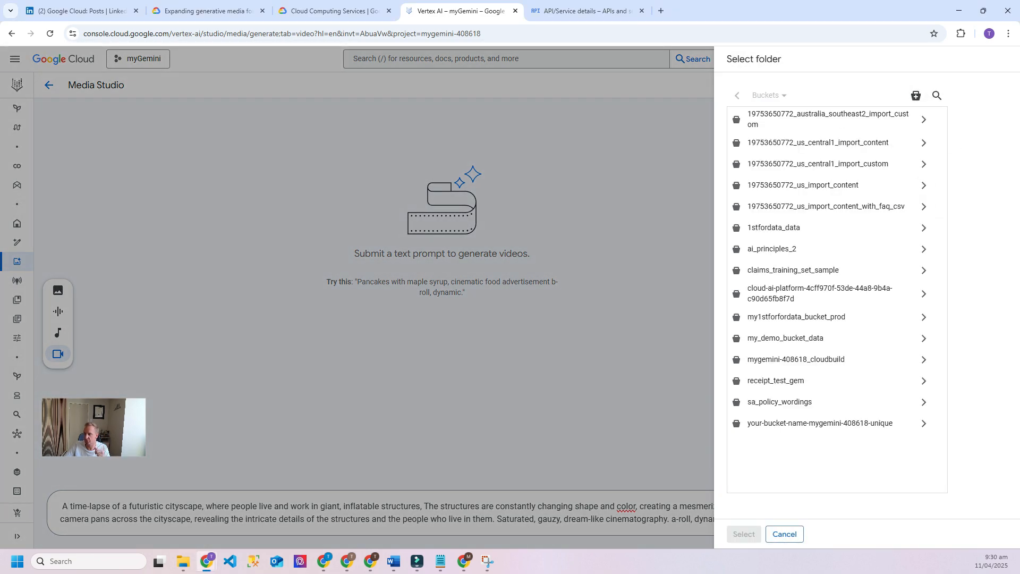
left_click(783, 533)
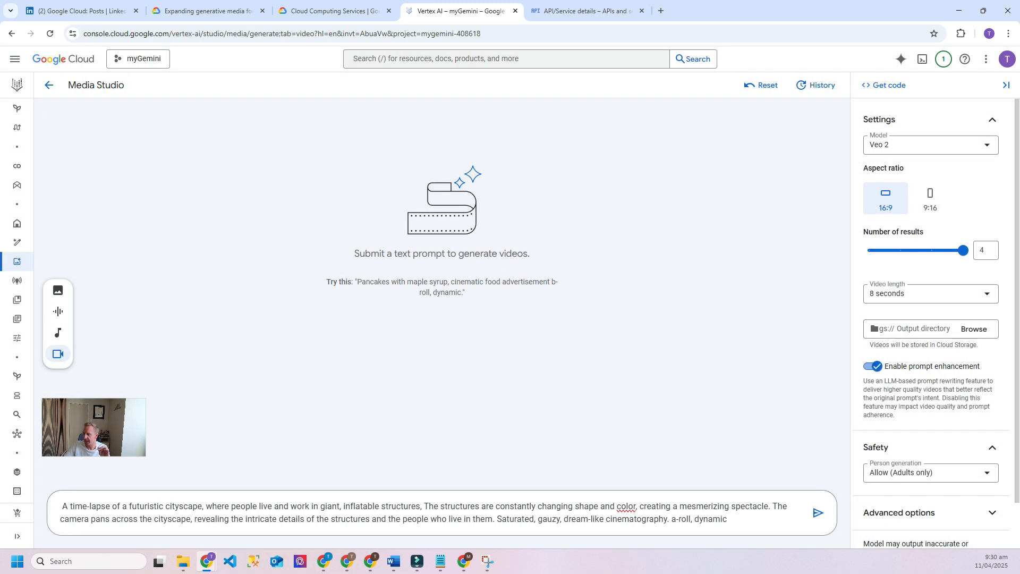
scroll("down", 3)
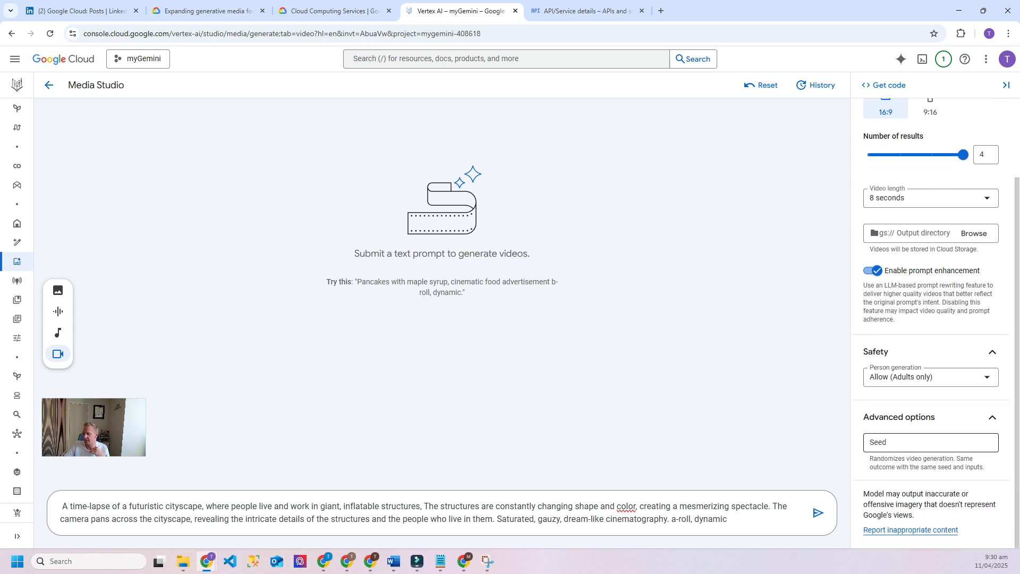
left_click(931, 376)
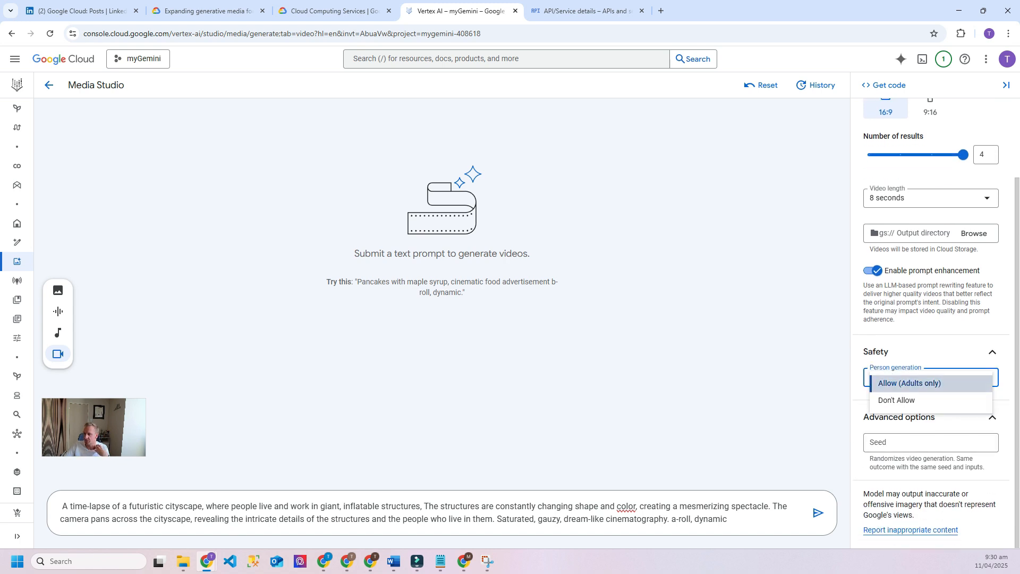
left_click(909, 382)
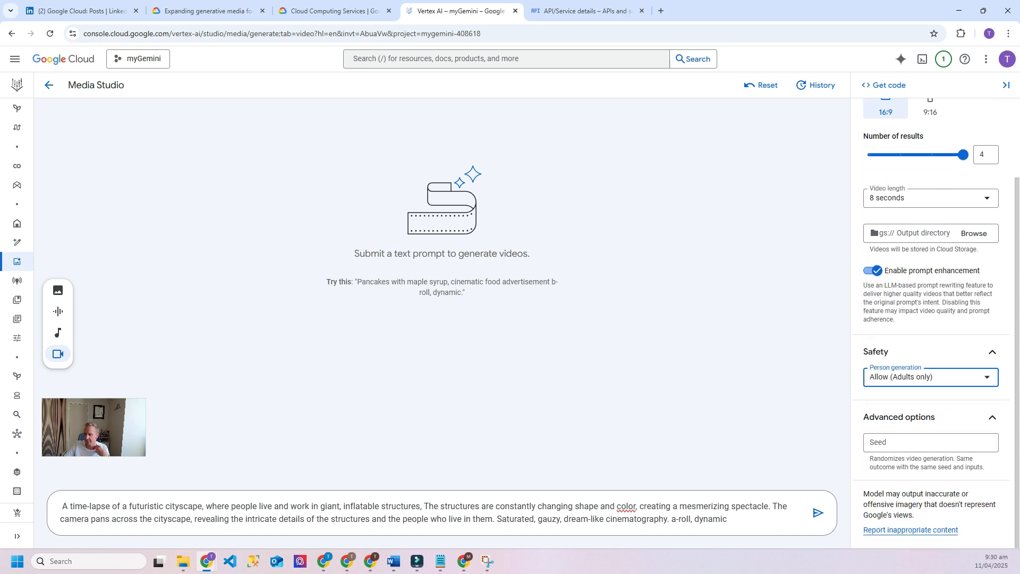
left_click(819, 512)
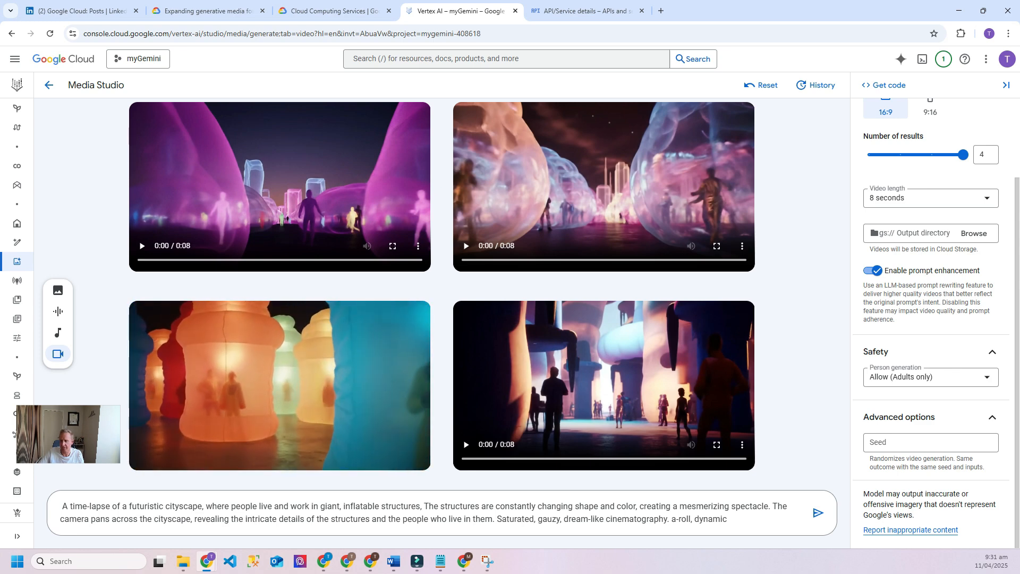
Step: Play the lower-left and upper-left cityscape clips, then reset the workspace for the sci-fi prompt
left_click(141, 444)
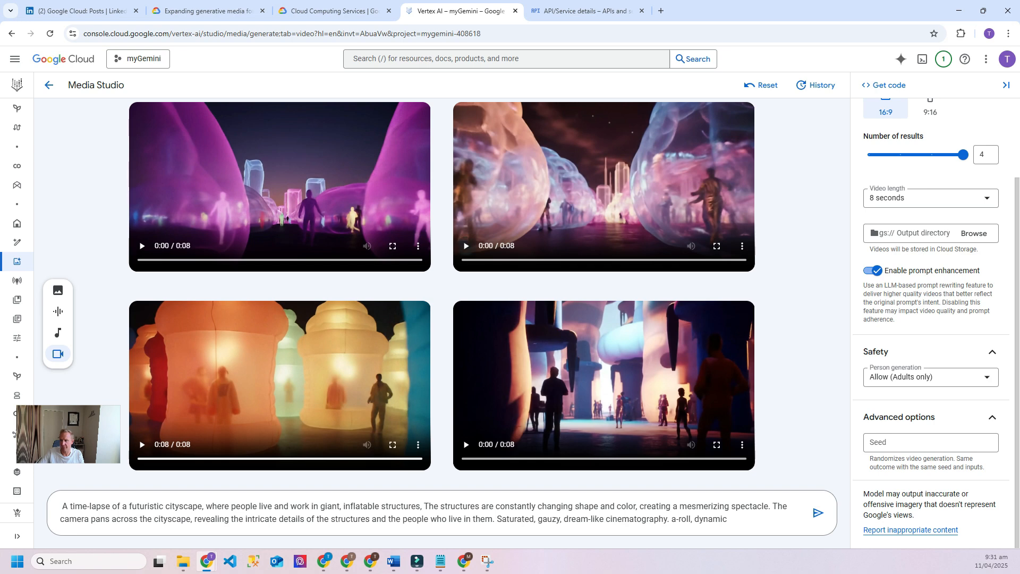
left_click(141, 246)
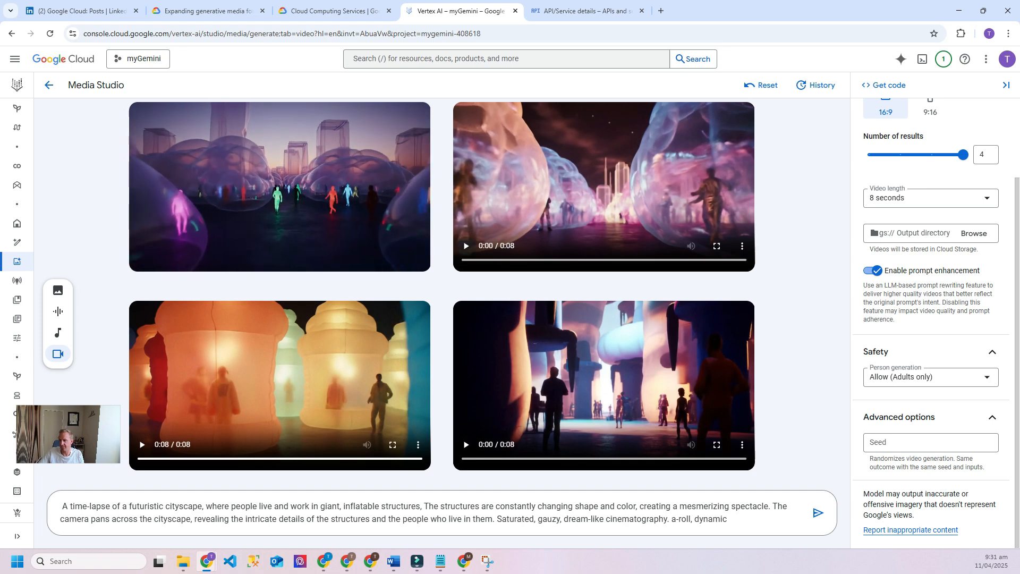
left_click(761, 85)
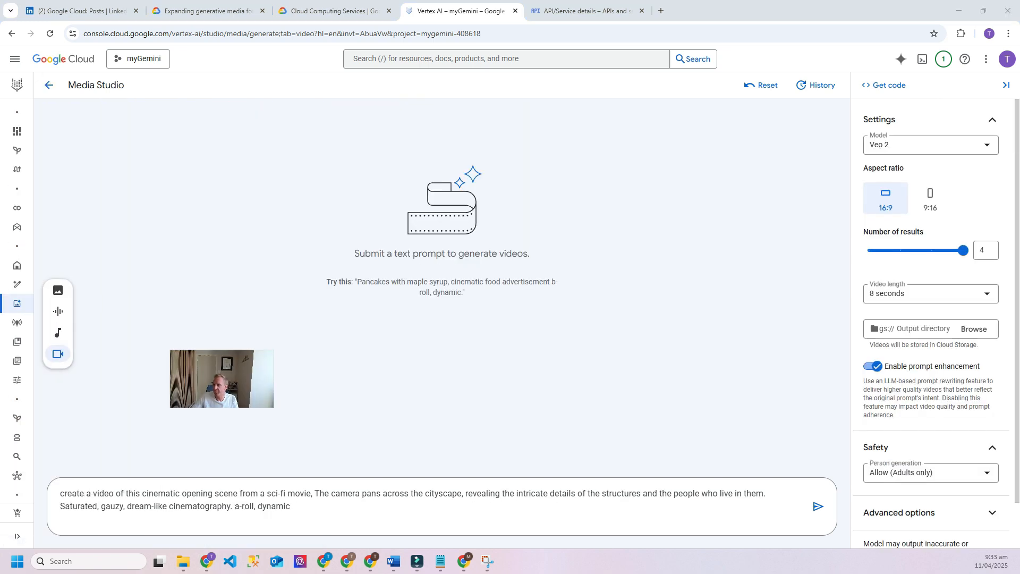
mouse_move(14, 59)
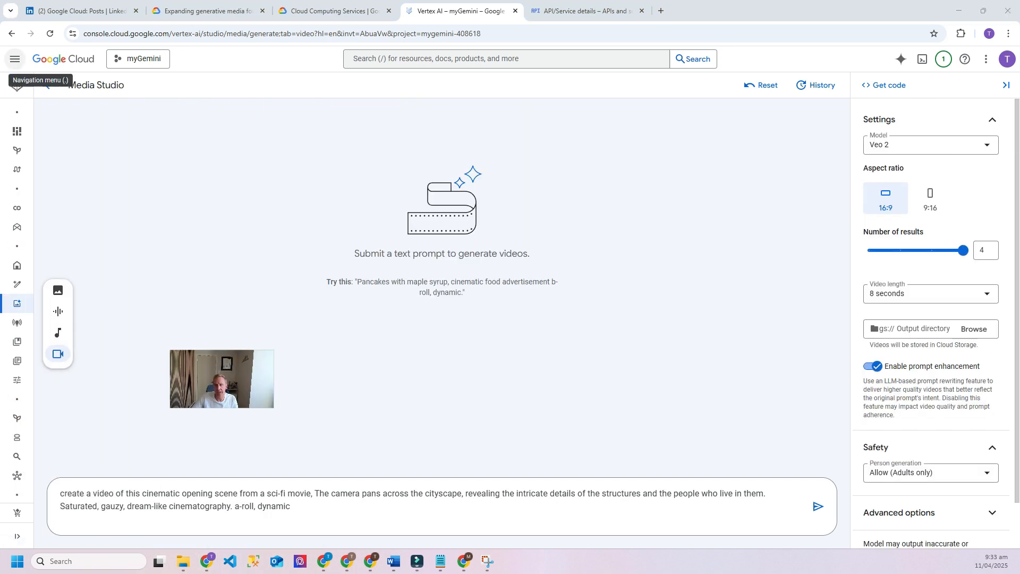
Step: Use the Navigation menu's pinned products to reach the AI Applications app list
left_click(15, 59)
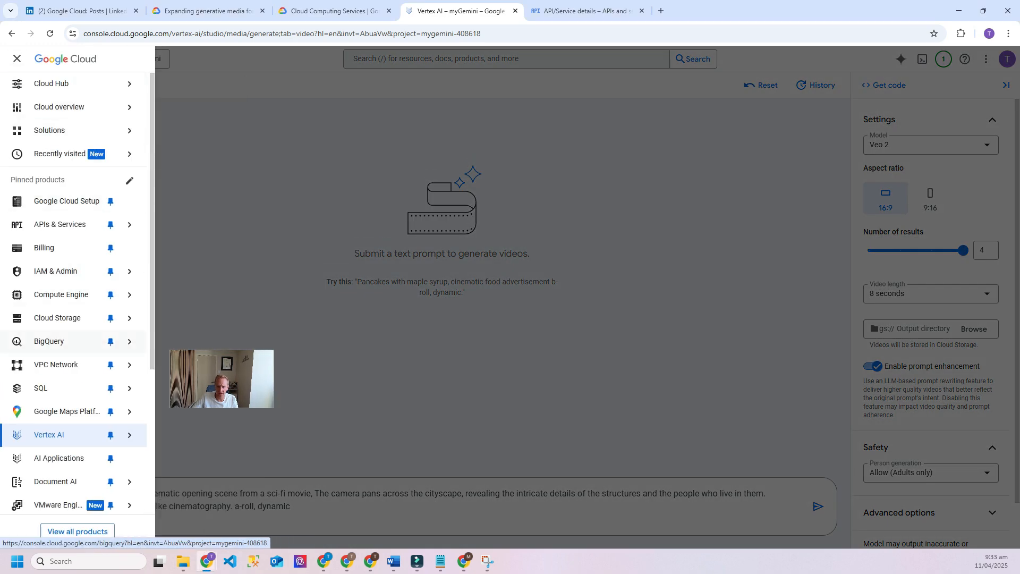
scroll("down", 3)
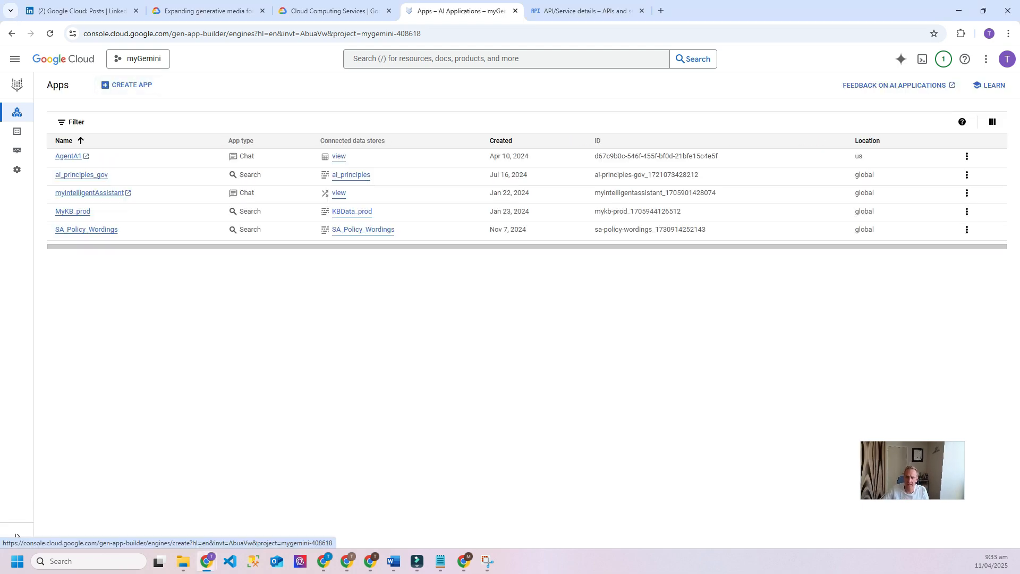
Step: Start Create App, review the search, conversational and recommendation cards, and expand the left navigation
left_click(130, 85)
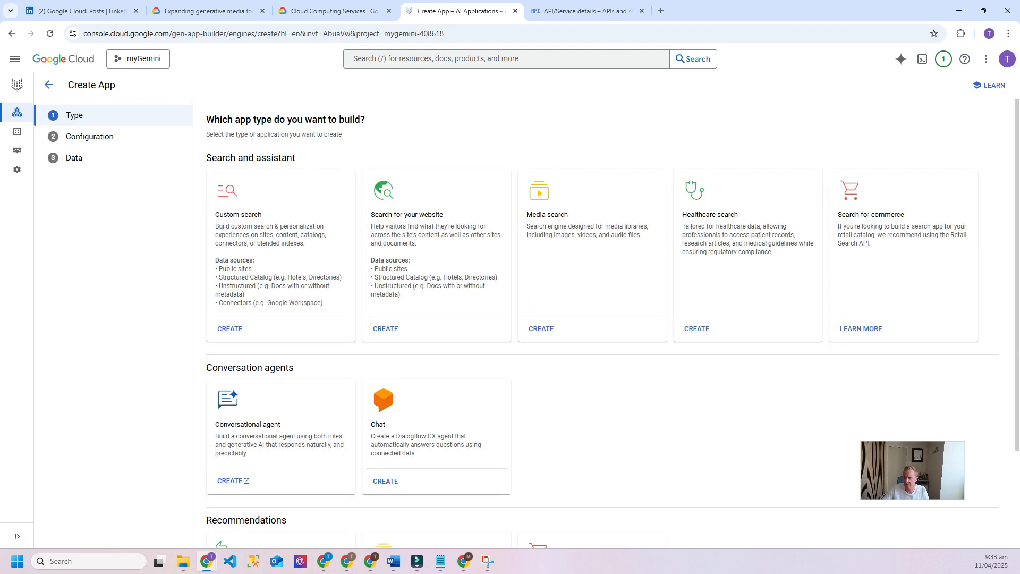
scroll("down", 3)
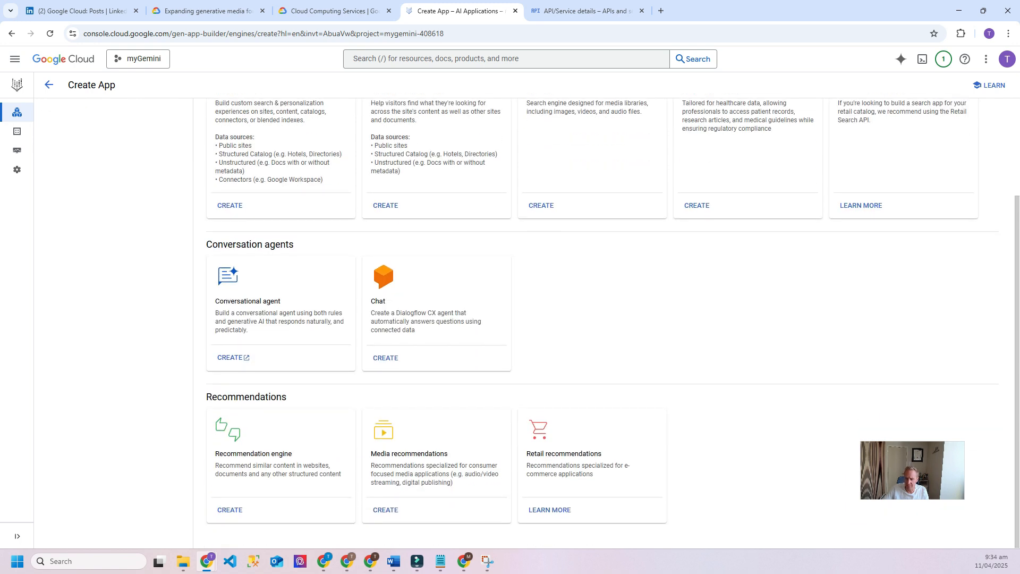
scroll("up", 3)
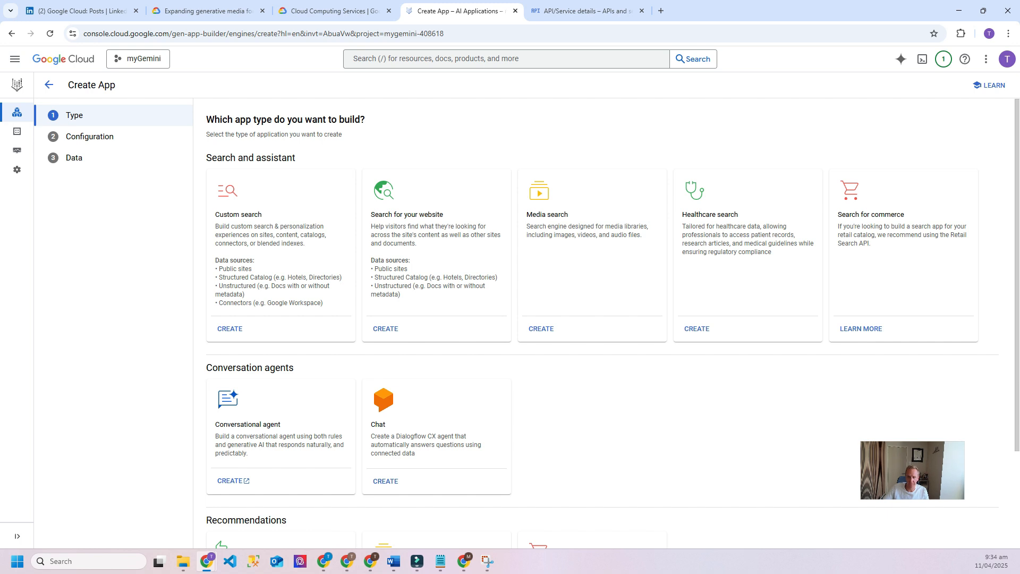
left_click(48, 85)
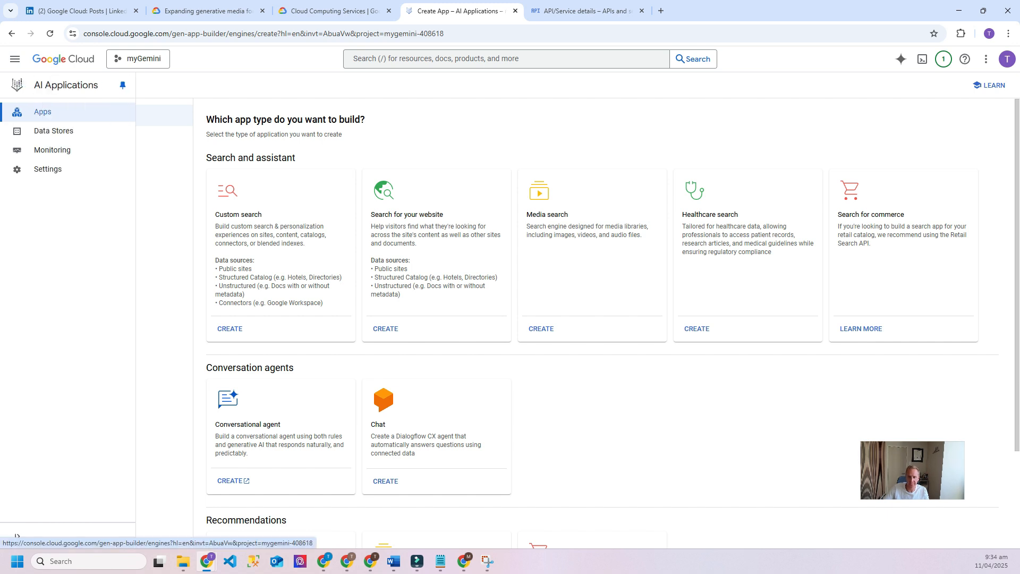